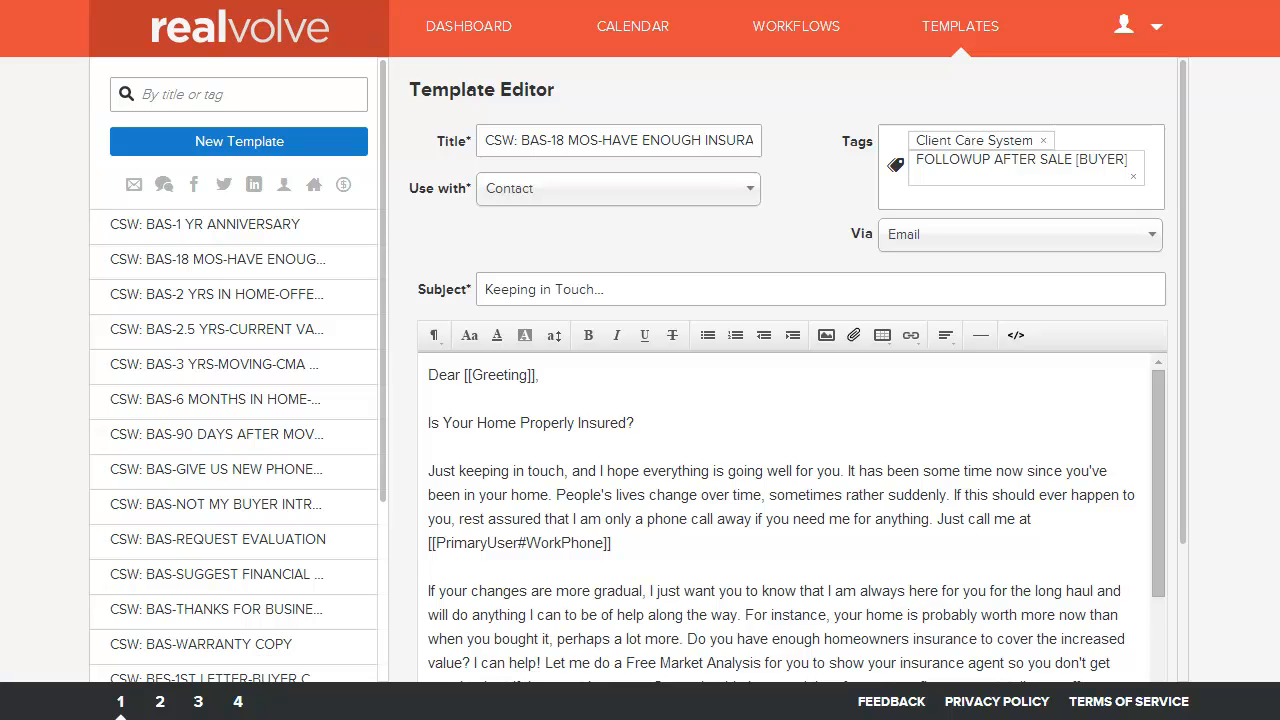
pyautogui.moveTo(584, 220)
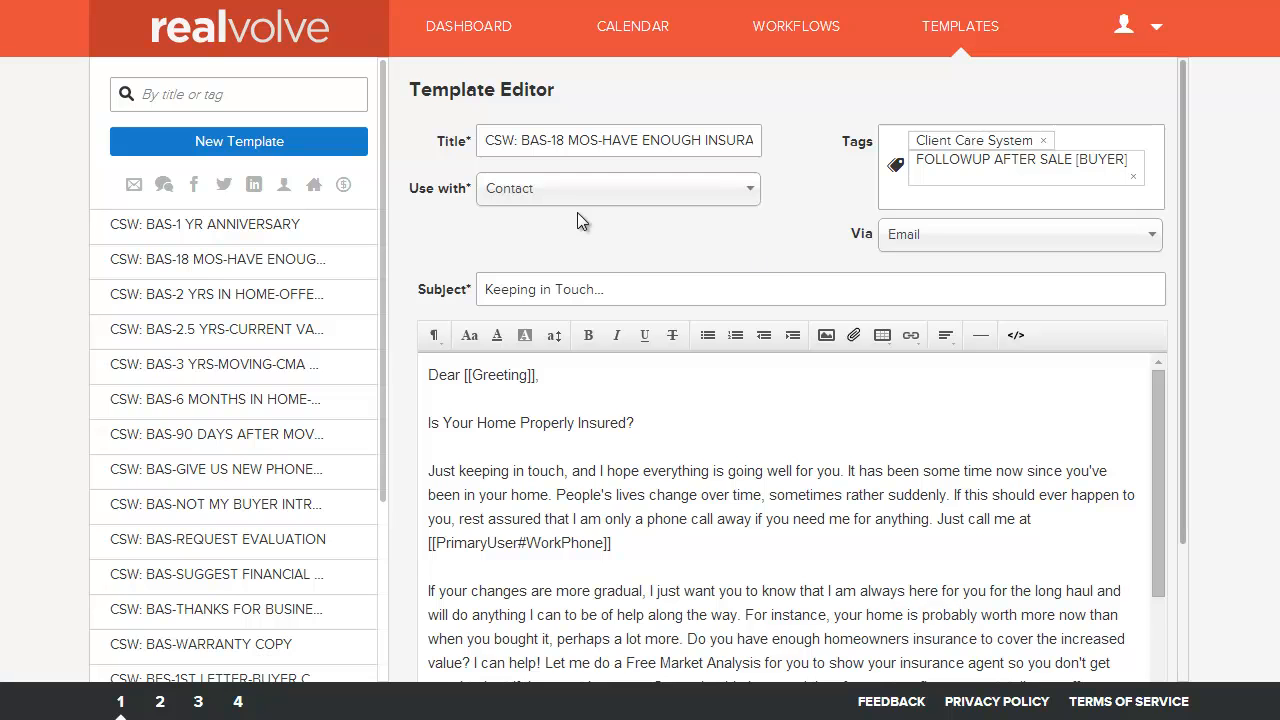
# Step: Filter the template list by searching for "Thank"
pyautogui.click(238, 94)
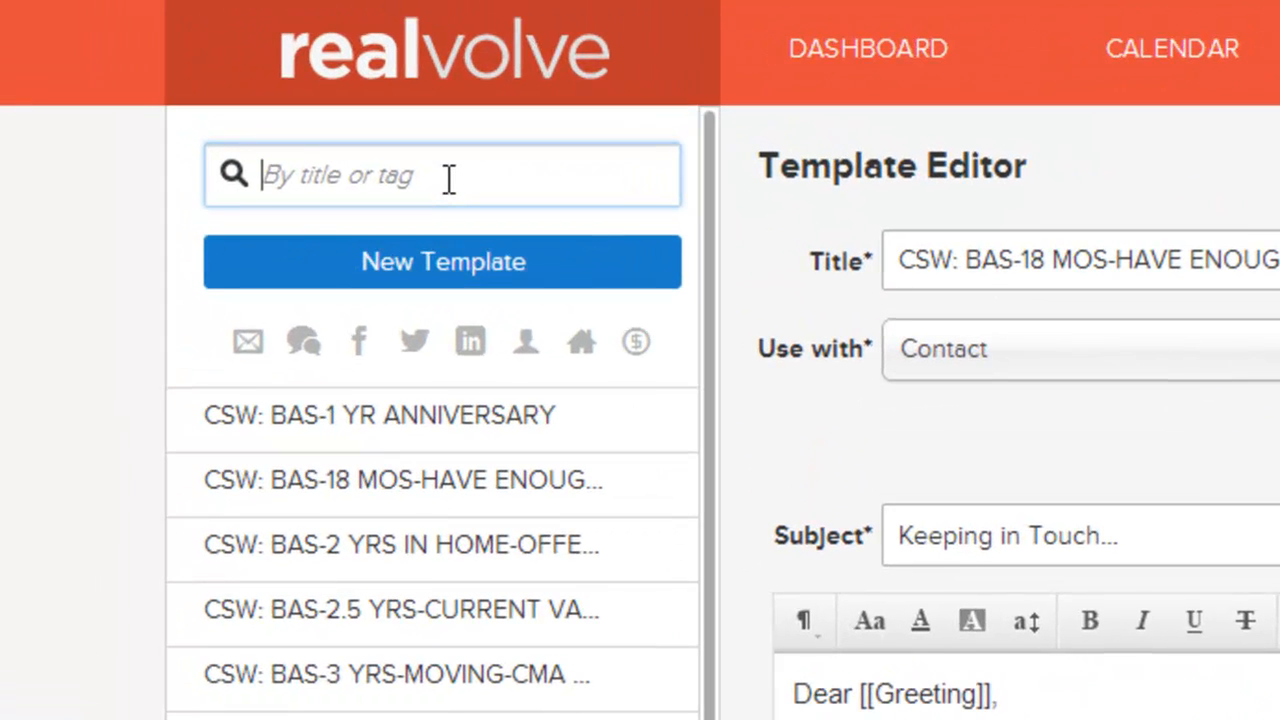
pyautogui.write('Thank')
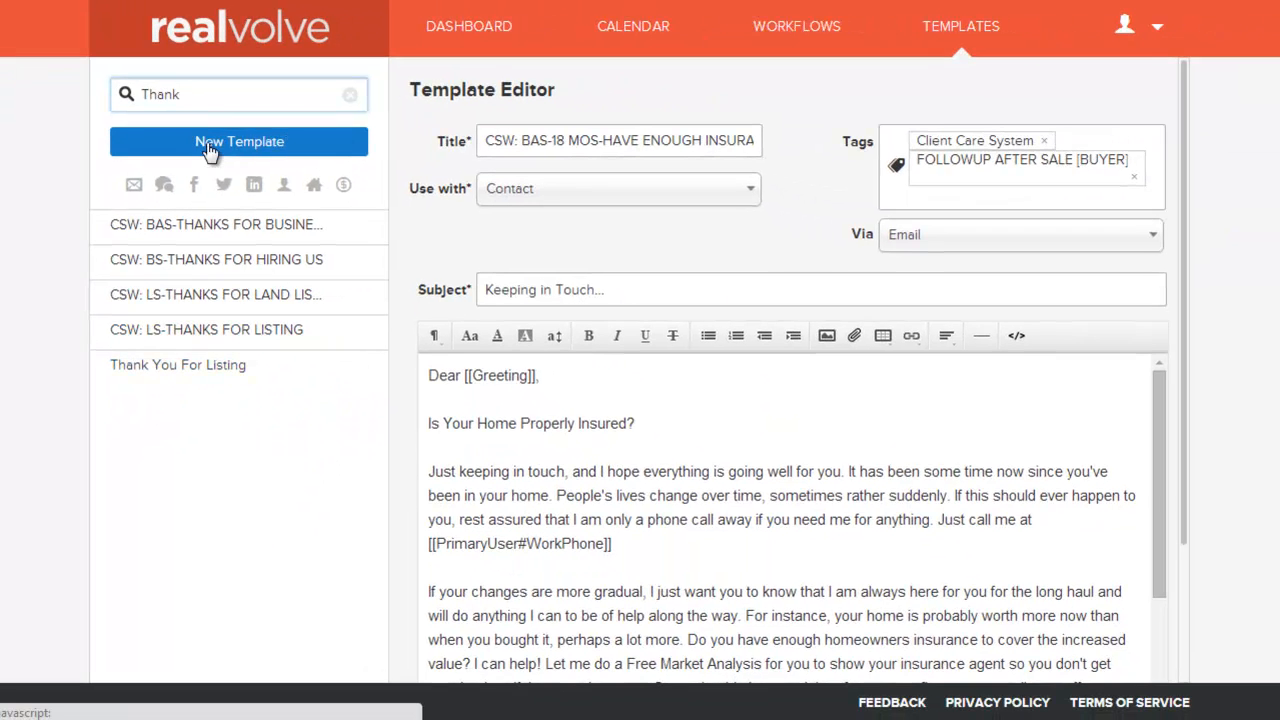
# Step: Author a new template from scratch titled "Thank you for meeting with me"
pyautogui.click(240, 140)
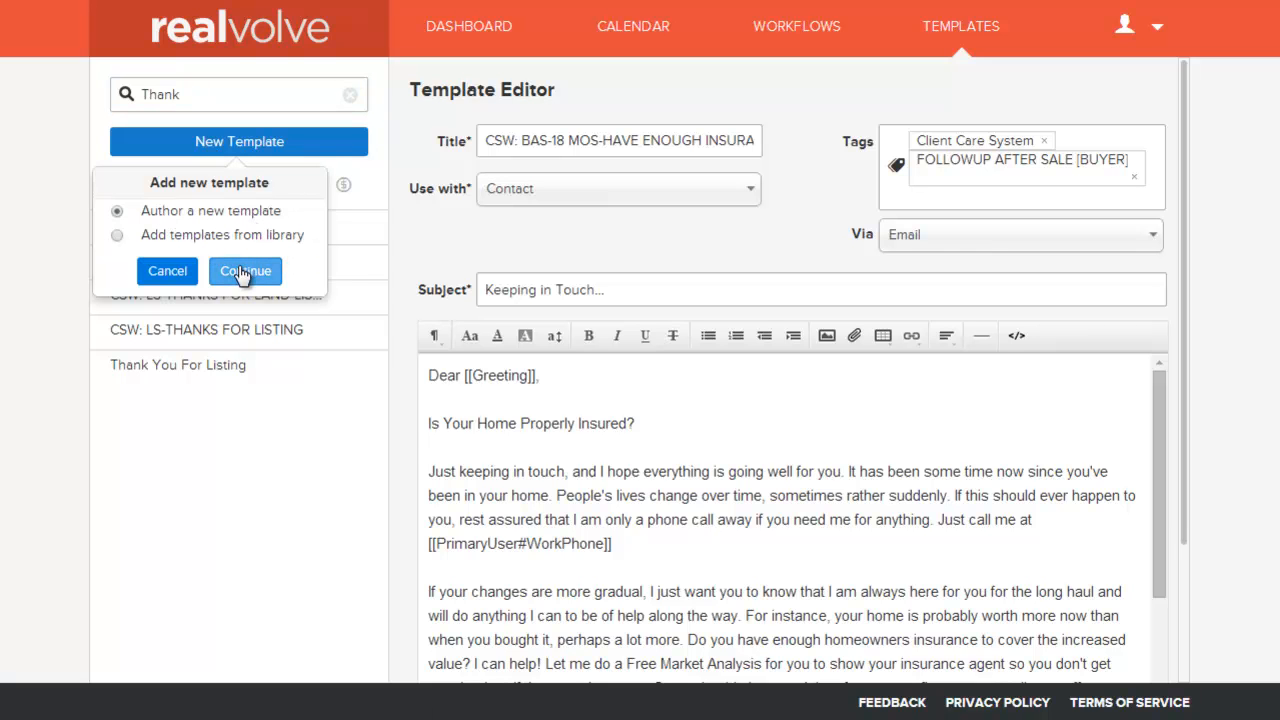
pyautogui.click(244, 272)
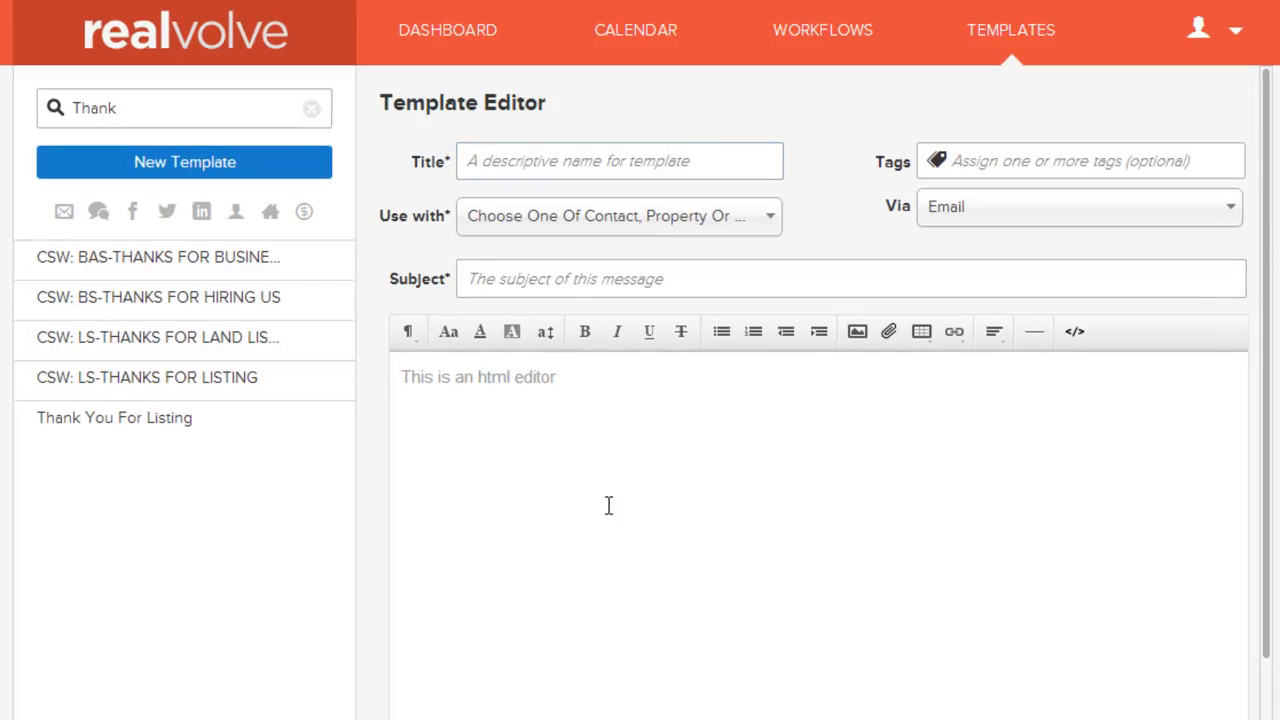
pyautogui.click(620, 160)
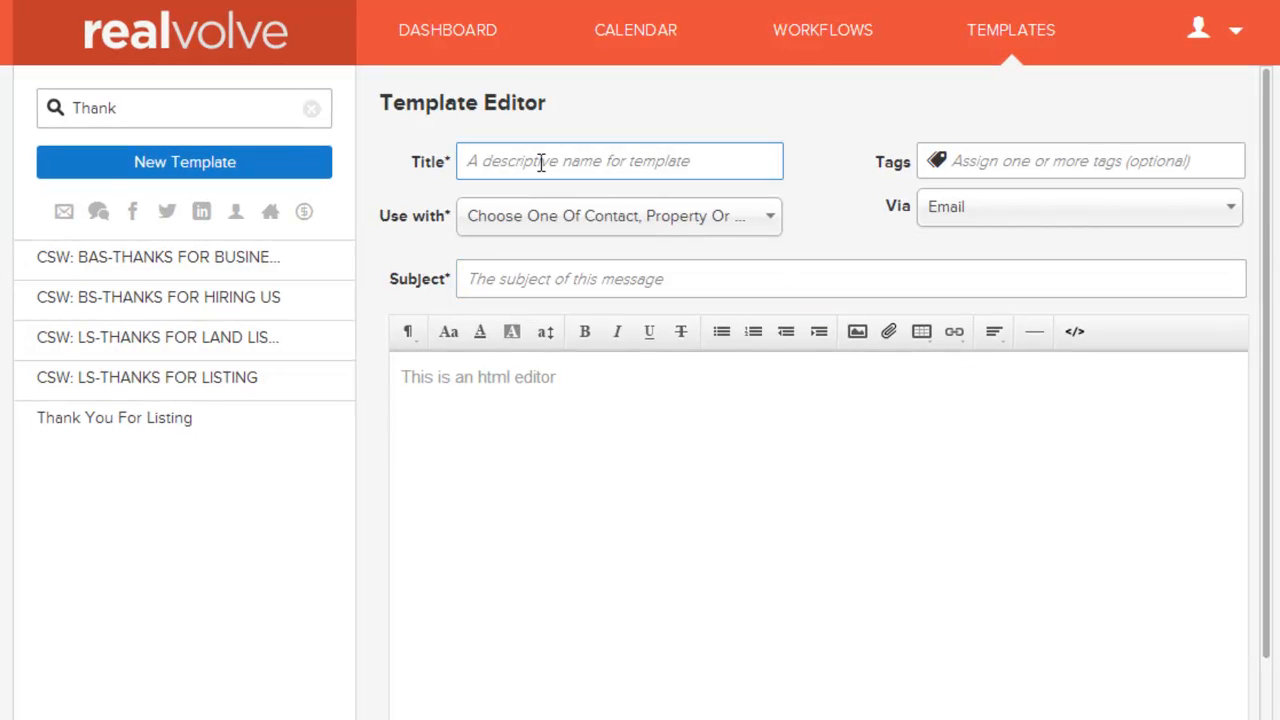
pyautogui.click(620, 160)
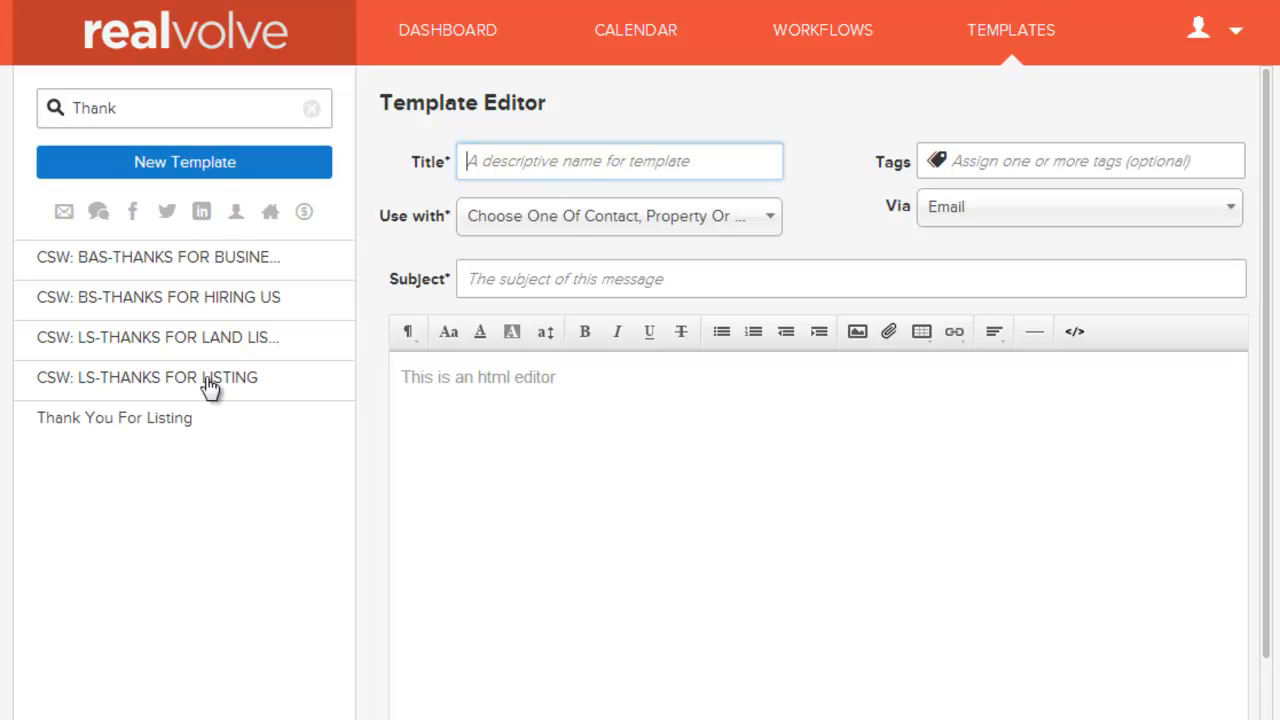
pyautogui.write('Thank you for meeting with me')
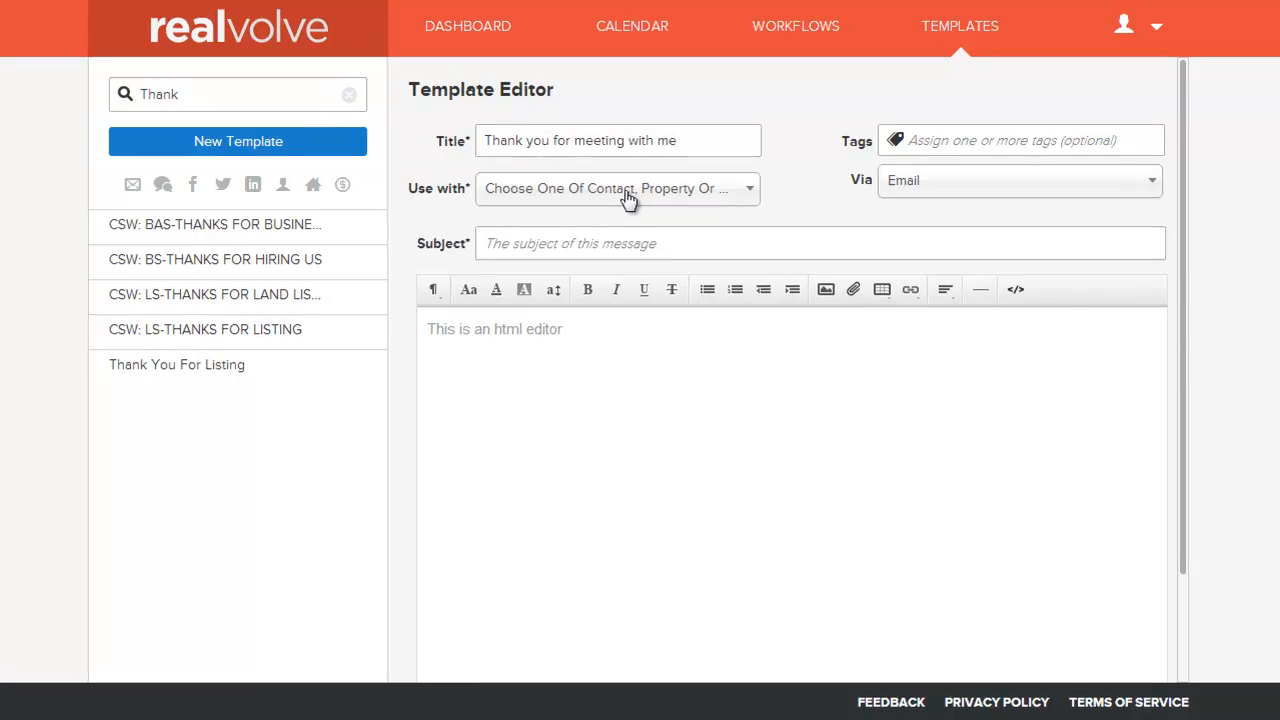
# Step: Set the template to be used with Contact records, sent via Email
pyautogui.click(616, 188)
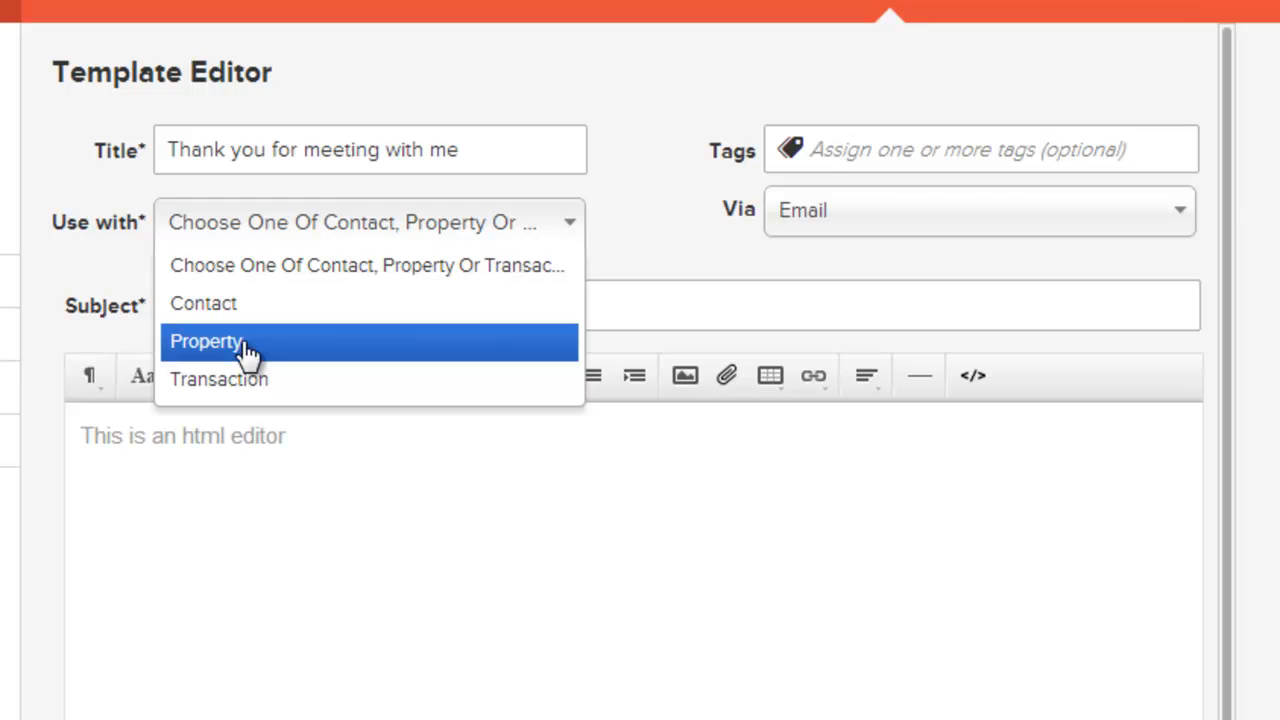
pyautogui.moveTo(270, 388)
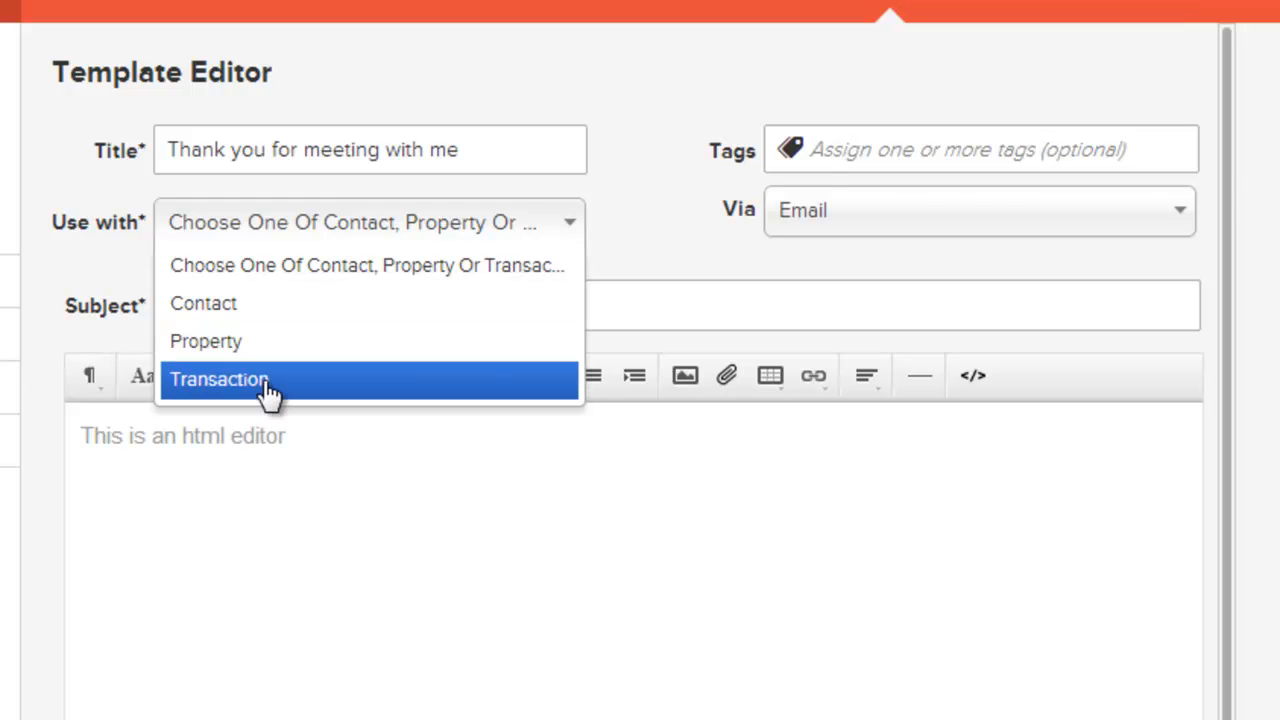
pyautogui.moveTo(284, 364)
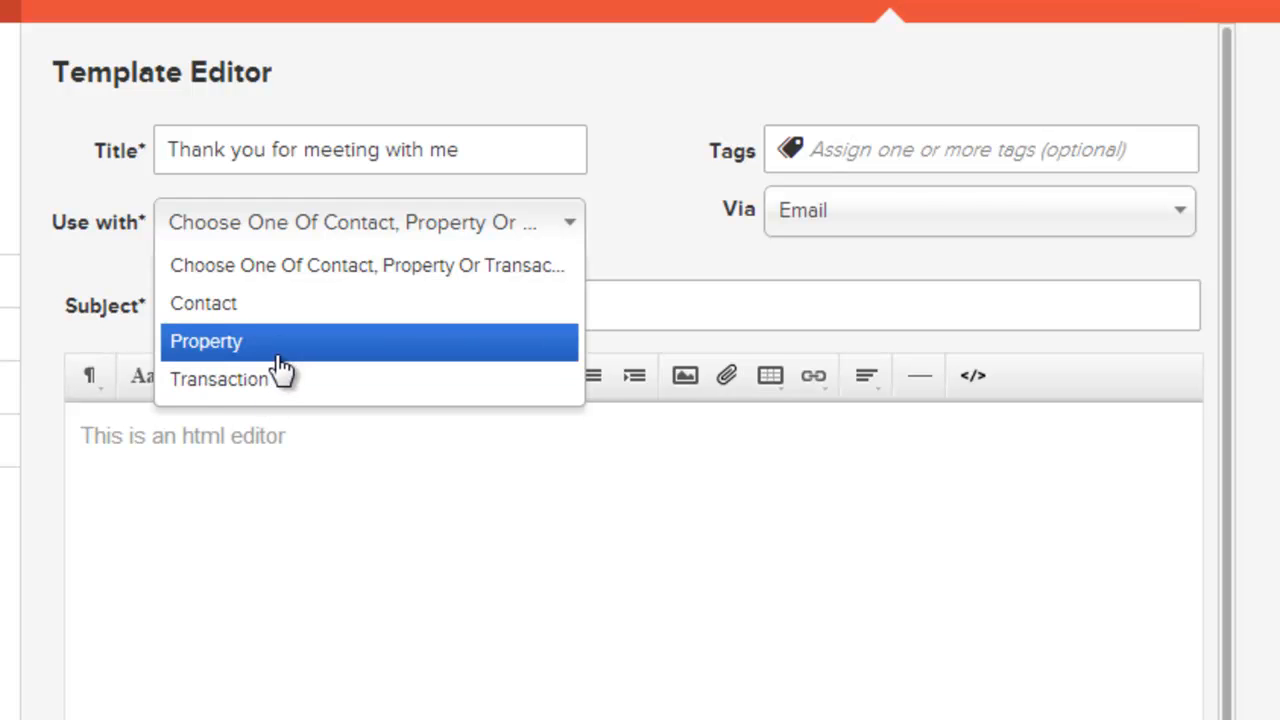
pyautogui.moveTo(280, 304)
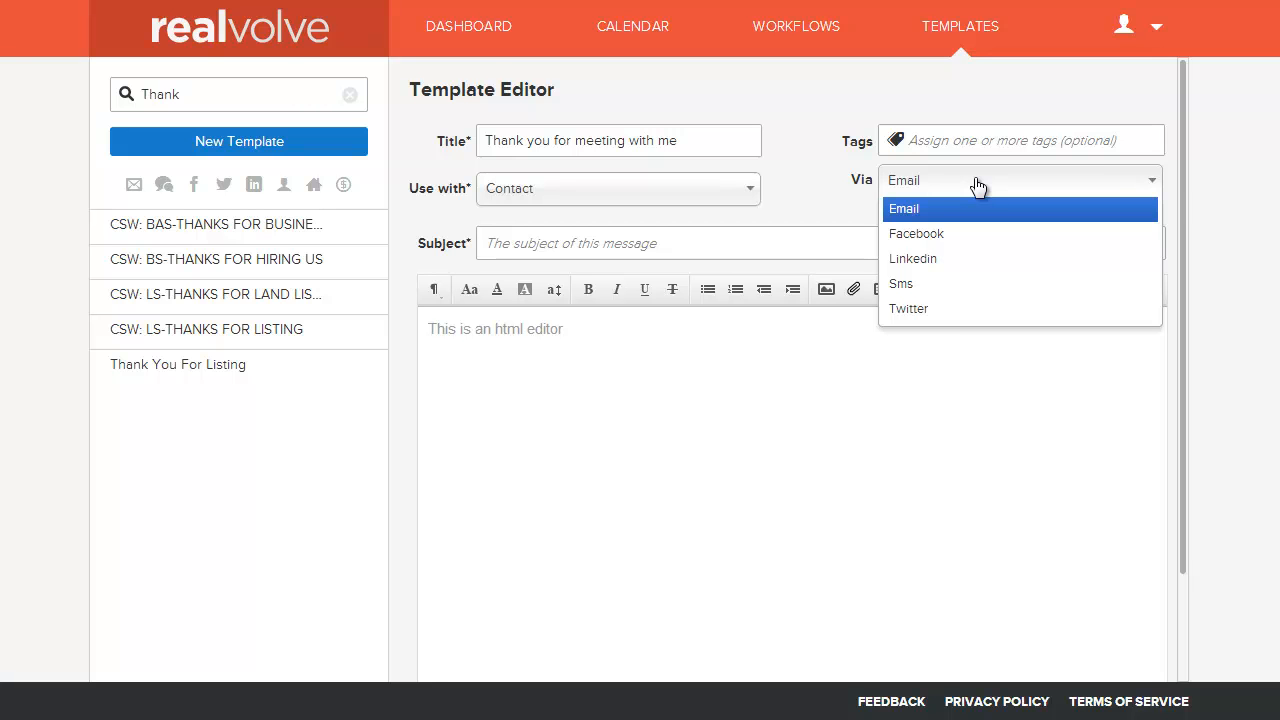
pyautogui.click(904, 208)
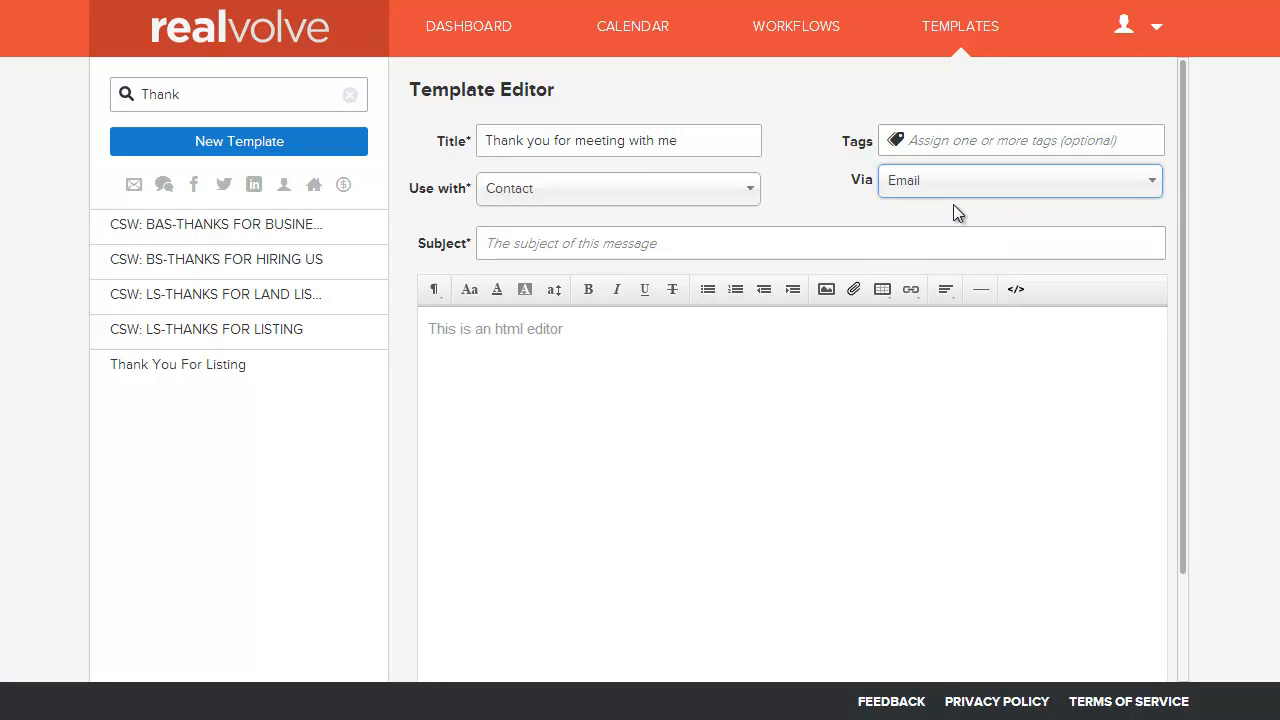
# Step: Begin the message body with the greeting "Dear John & Mary,"
pyautogui.click(820, 244)
pyautogui.write('Thank you for meeting with me')
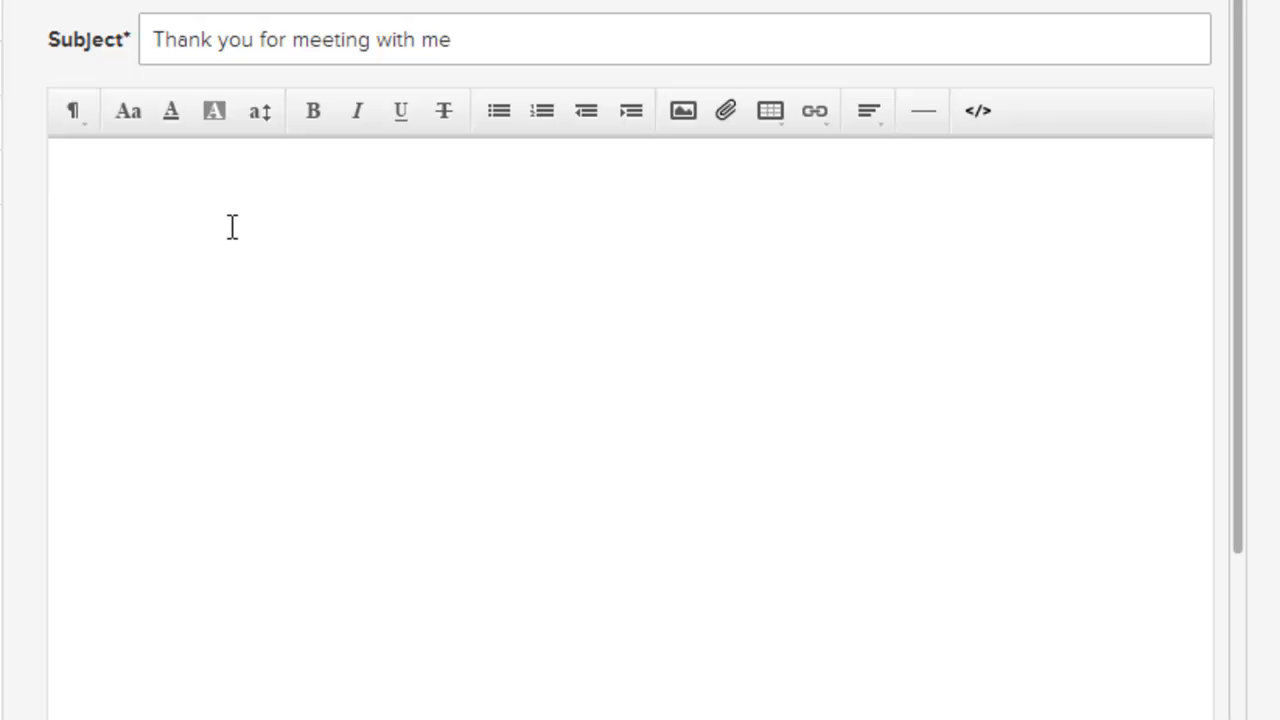
pyautogui.write('Dear John & Mary,')
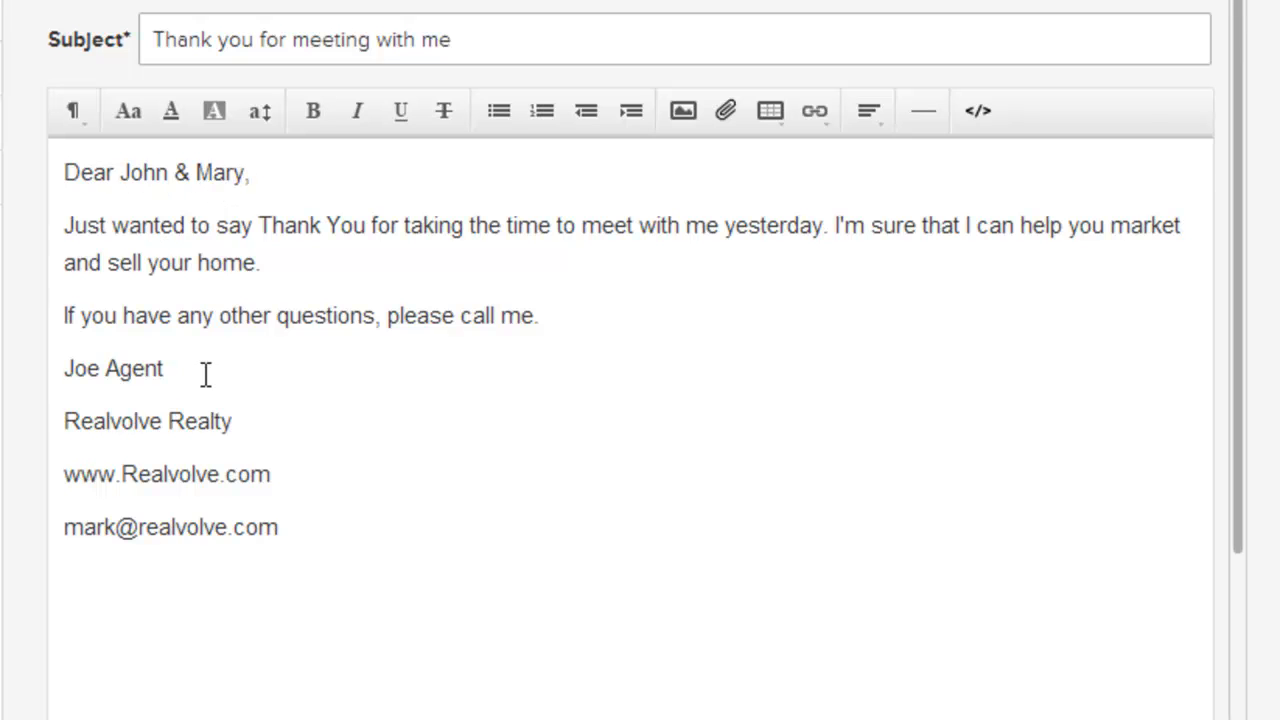
pyautogui.moveTo(208, 388)
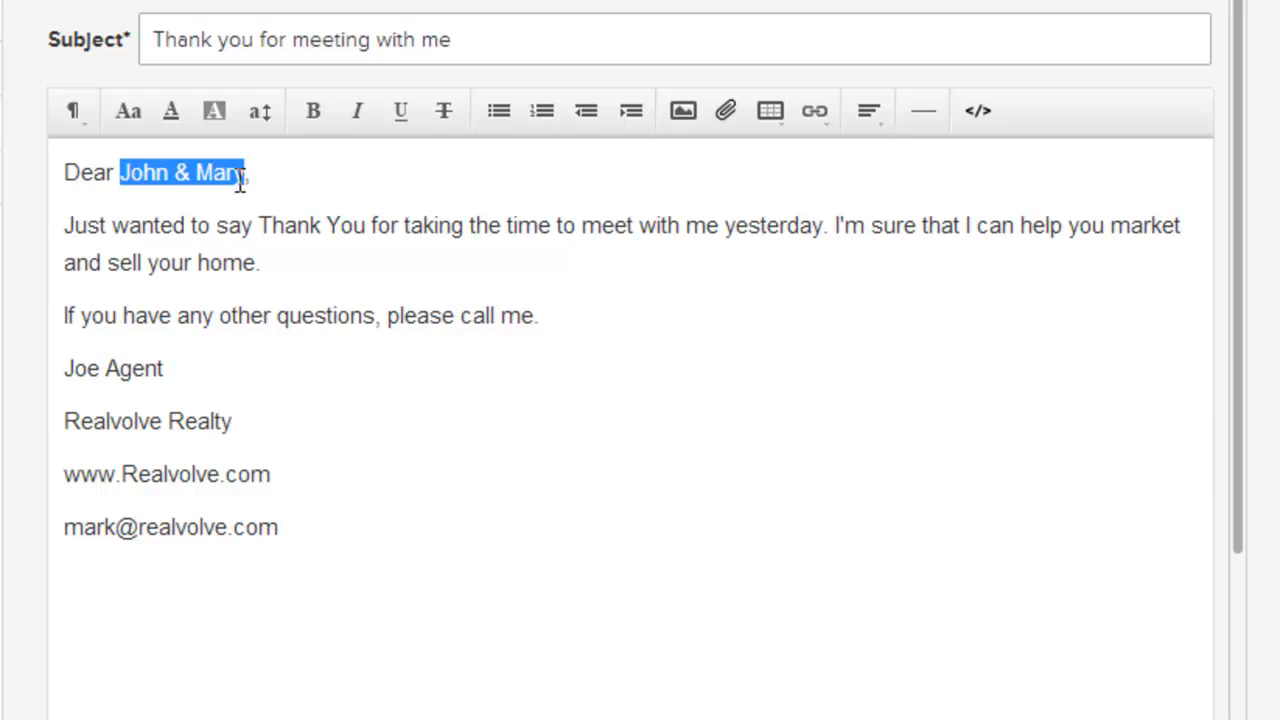
# Step: Replace the names John & Mary with the [[Greeting]] merge field after "Dear"
pyautogui.press('Delete')
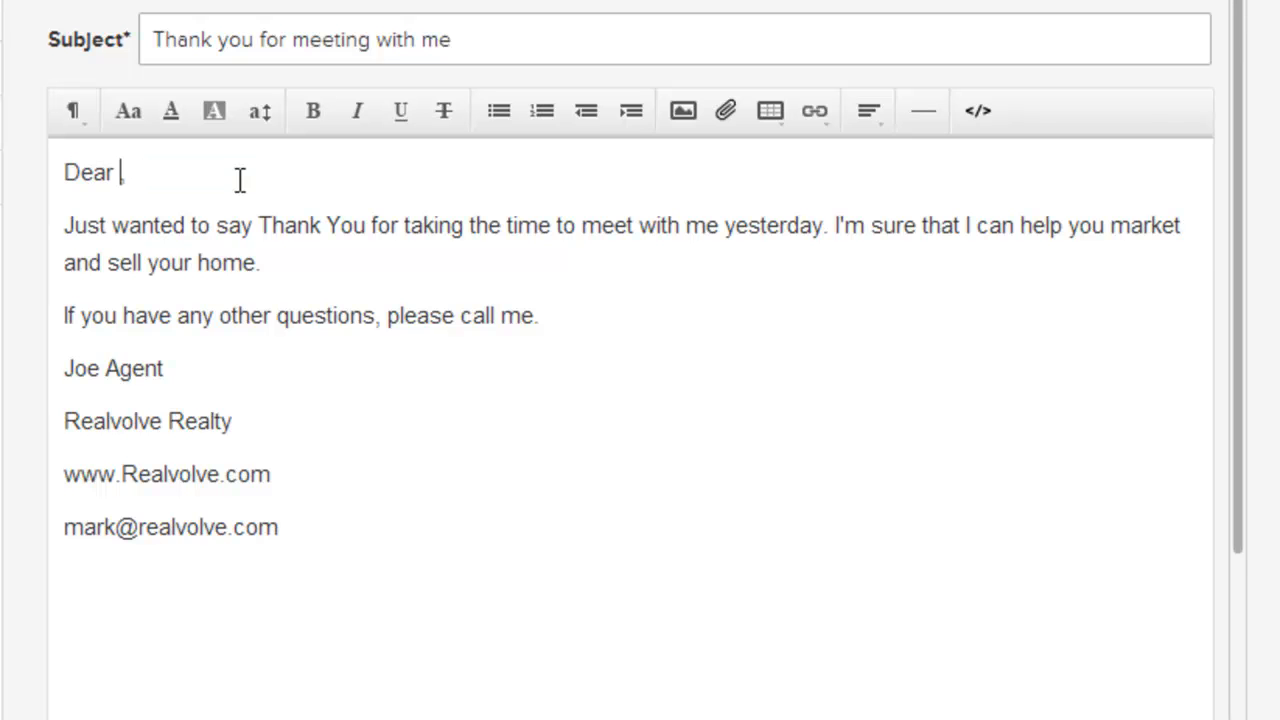
pyautogui.write('[[gree')
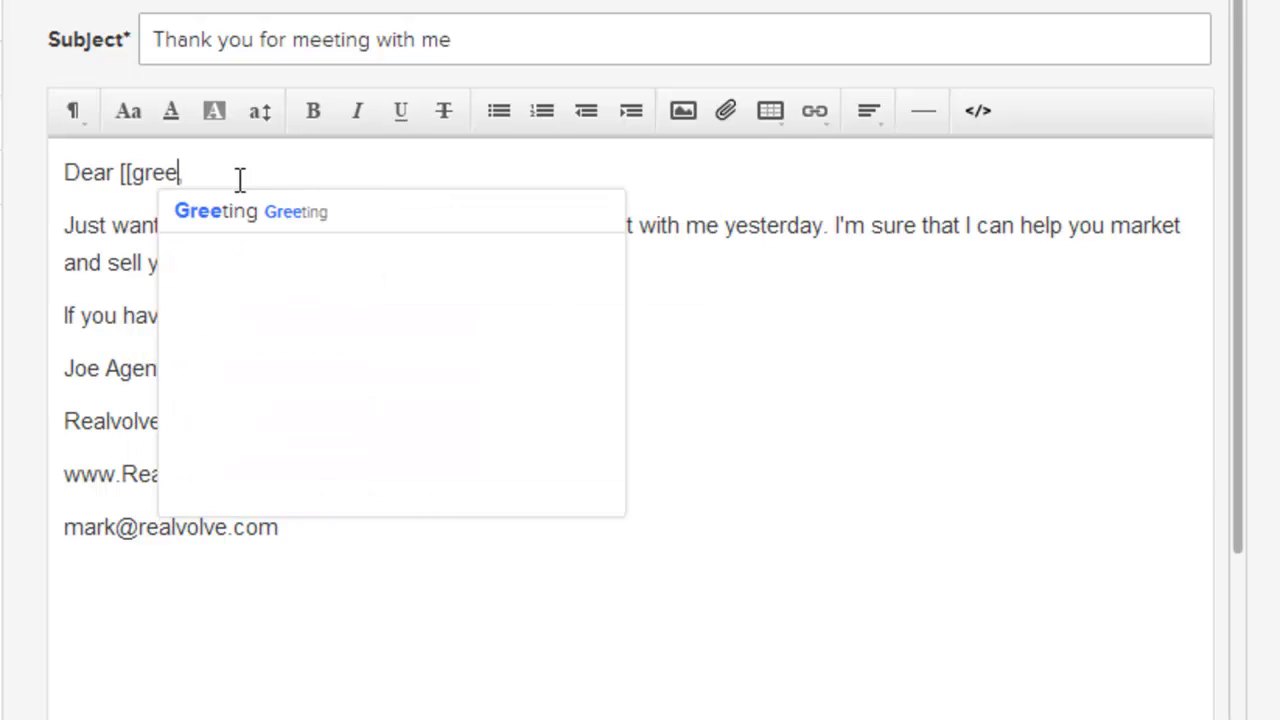
pyautogui.write(',')
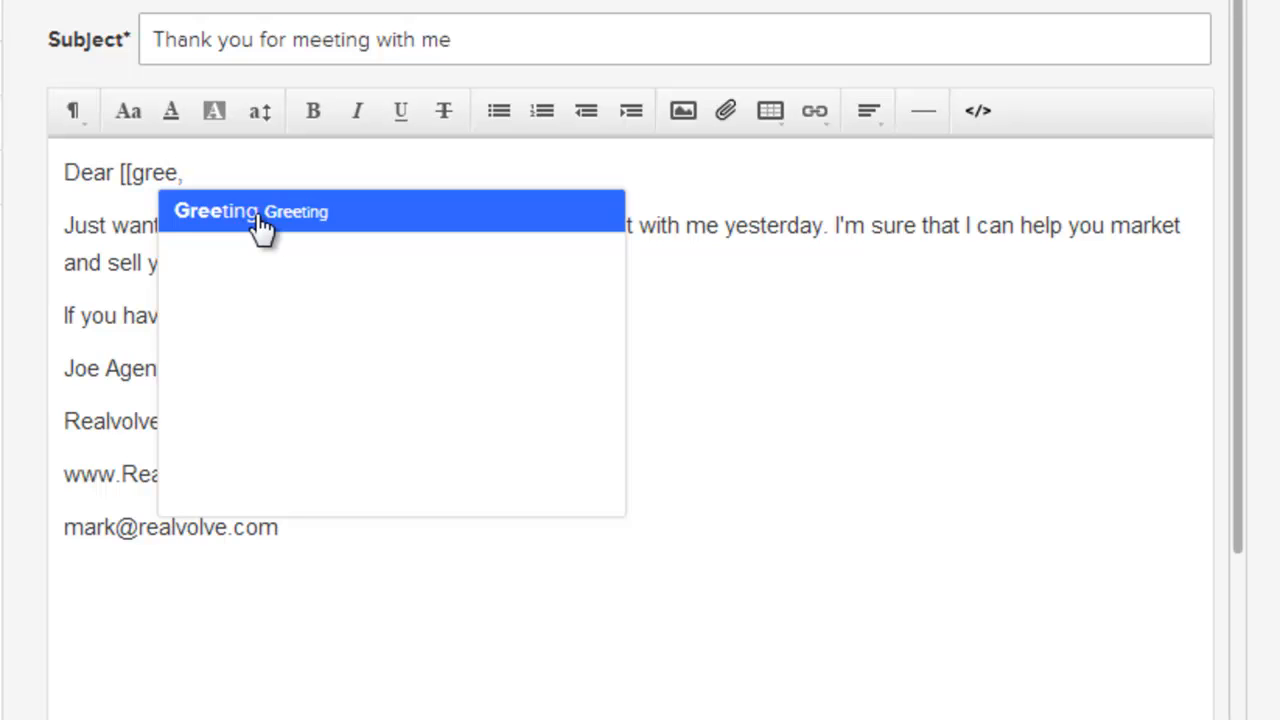
pyautogui.click(250, 212)
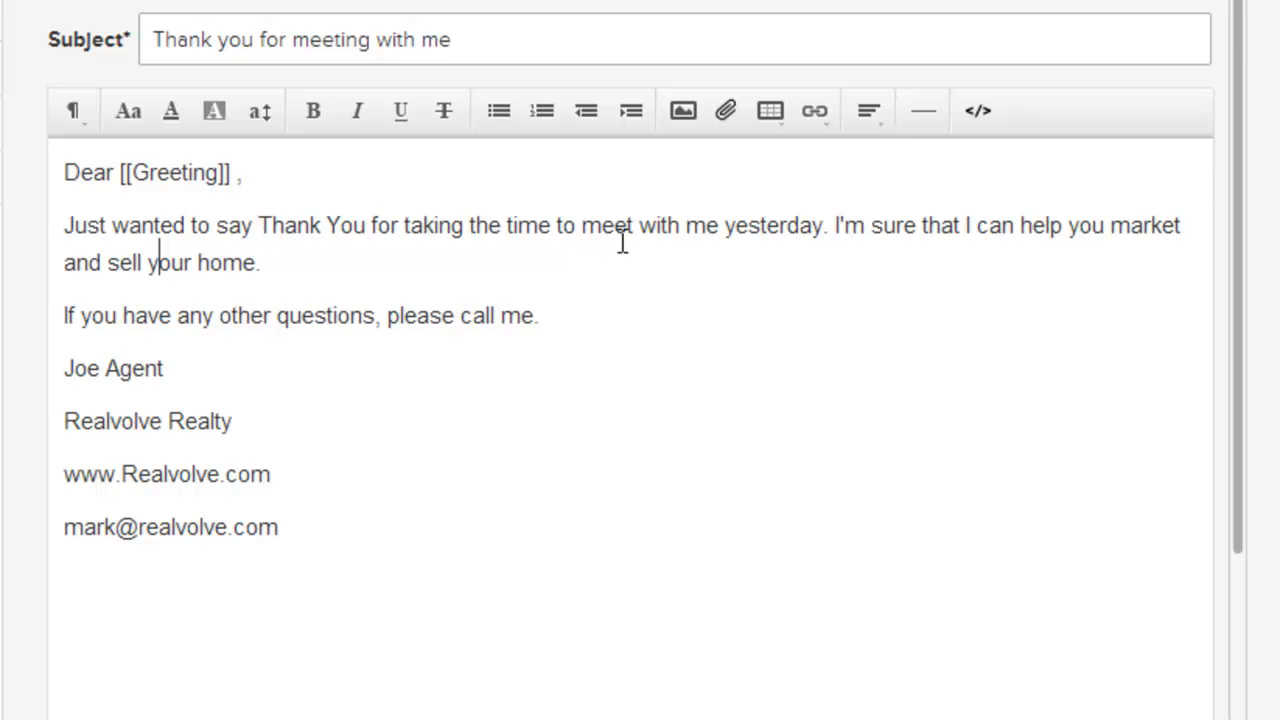
pyautogui.moveTo(870, 220)
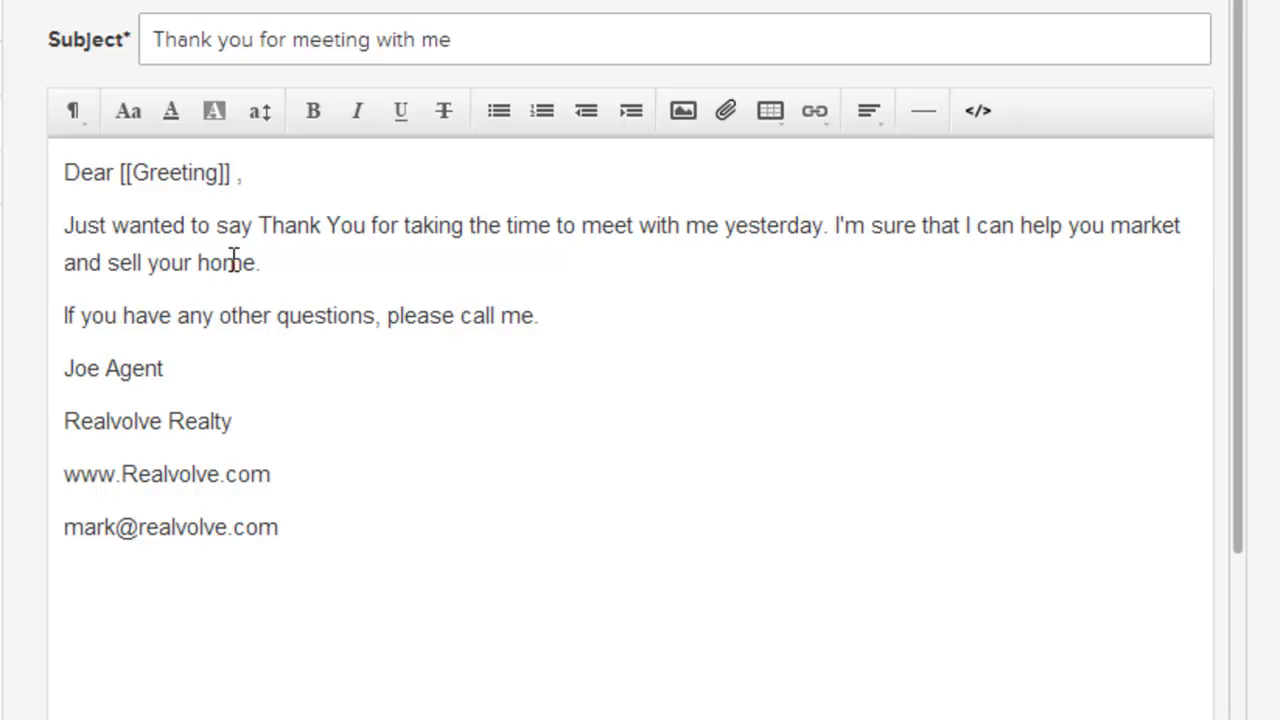
# Step: Insert the [[Contact#HomeAddress]] and [[CurrentUser#CellPhone]] merge fields into the body
pyautogui.write('a')
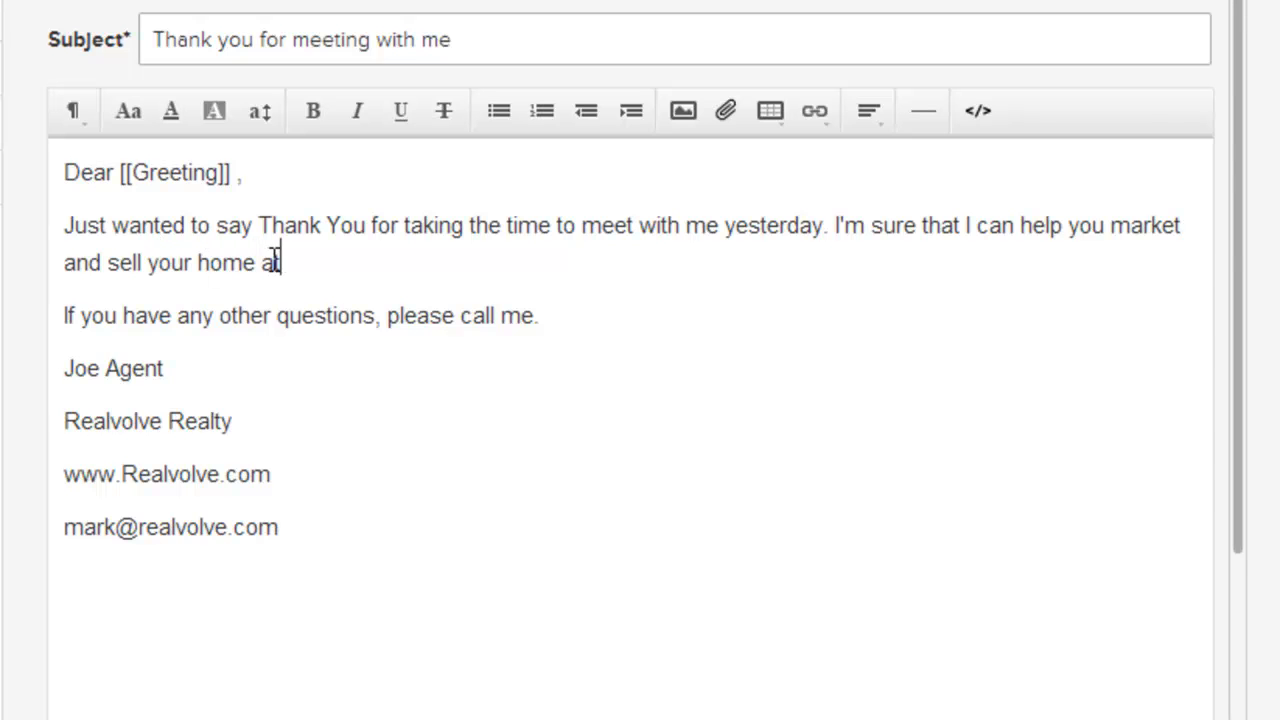
pyautogui.write('[[addres')
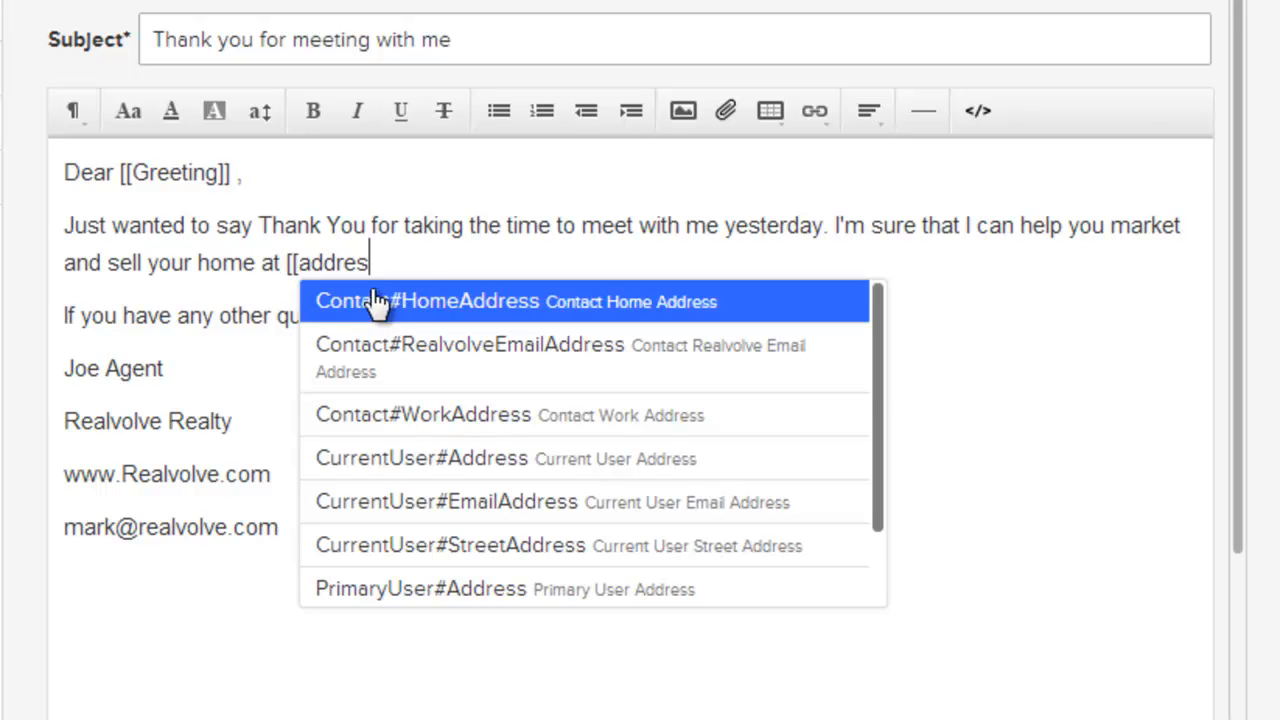
pyautogui.moveTo(424, 318)
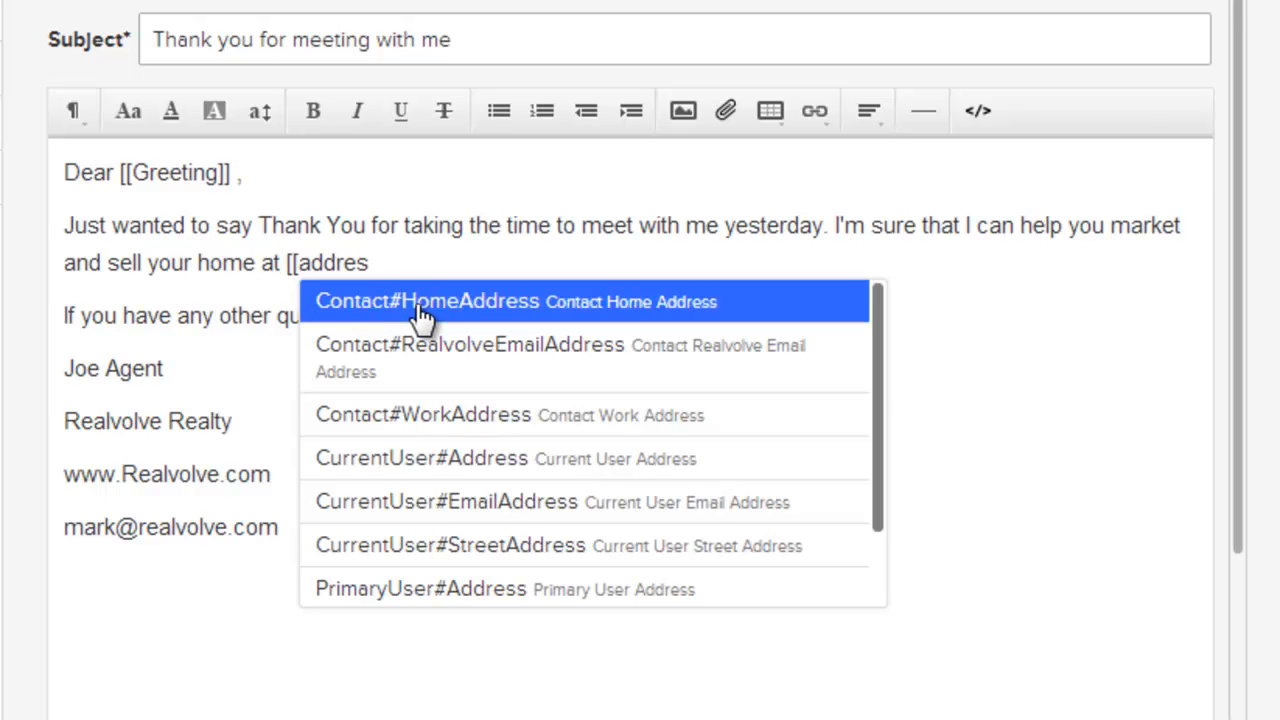
pyautogui.click(430, 300)
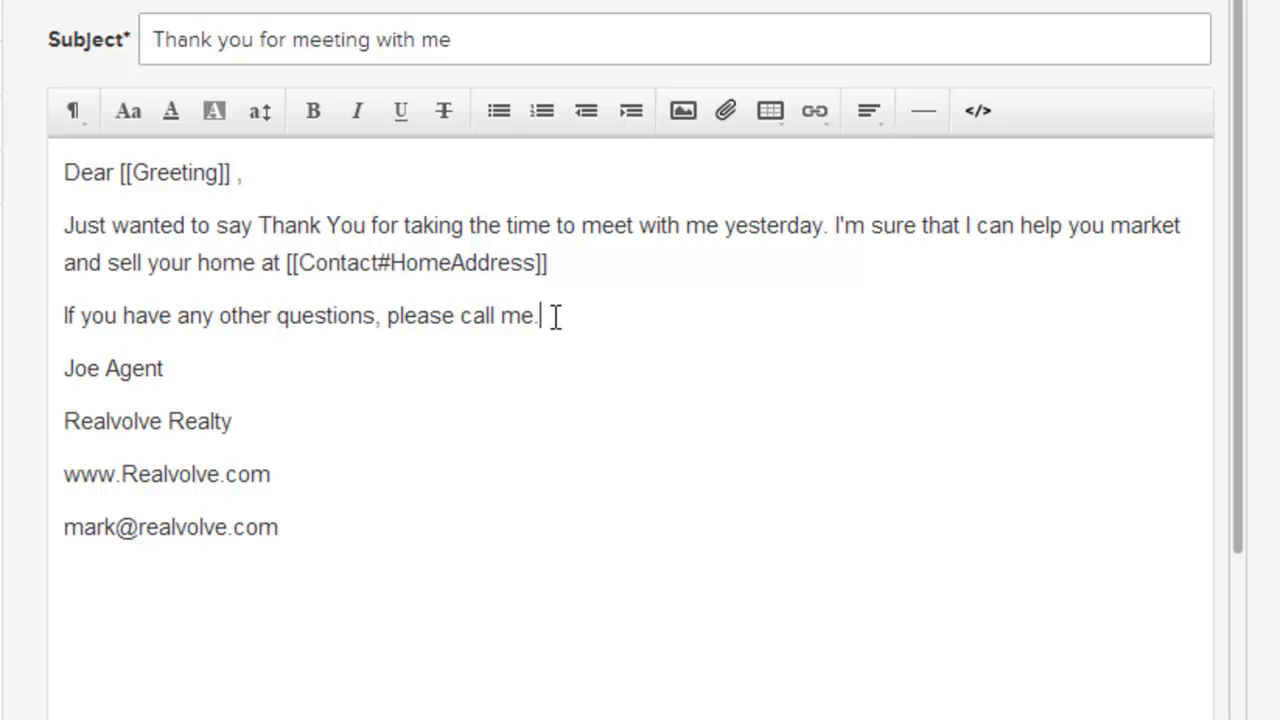
pyautogui.write('at')
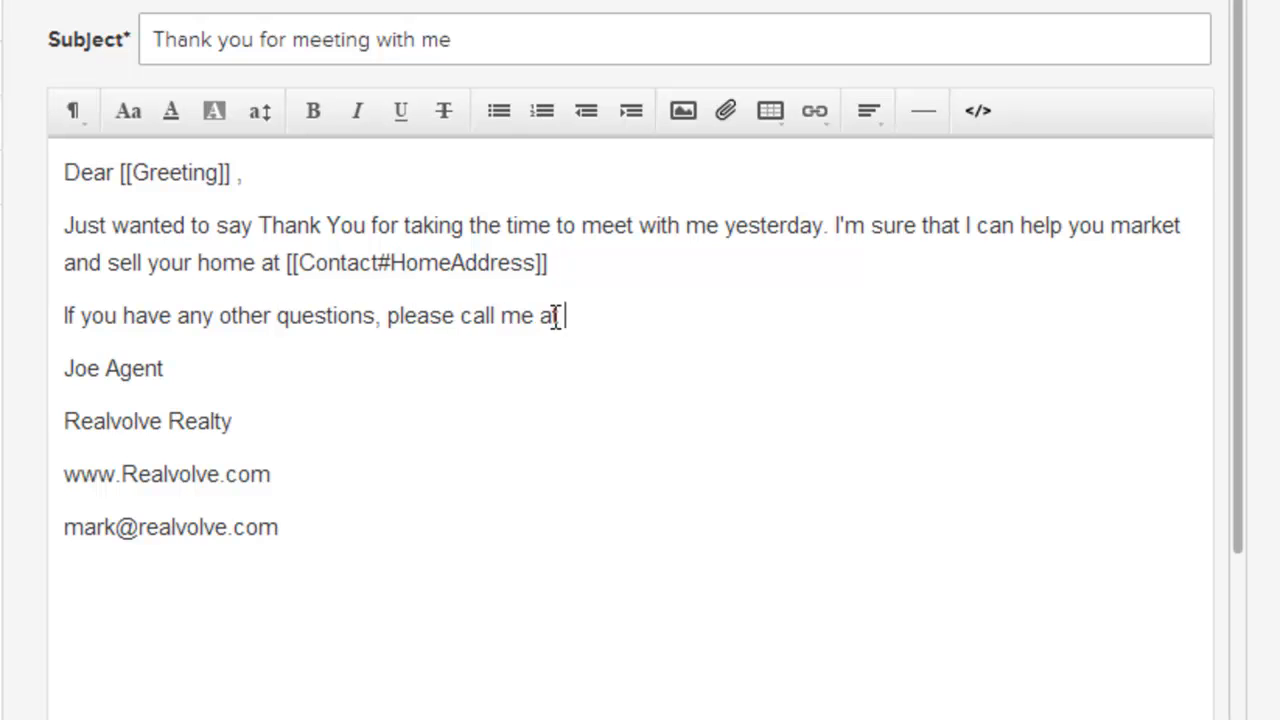
pyautogui.write('[[user')
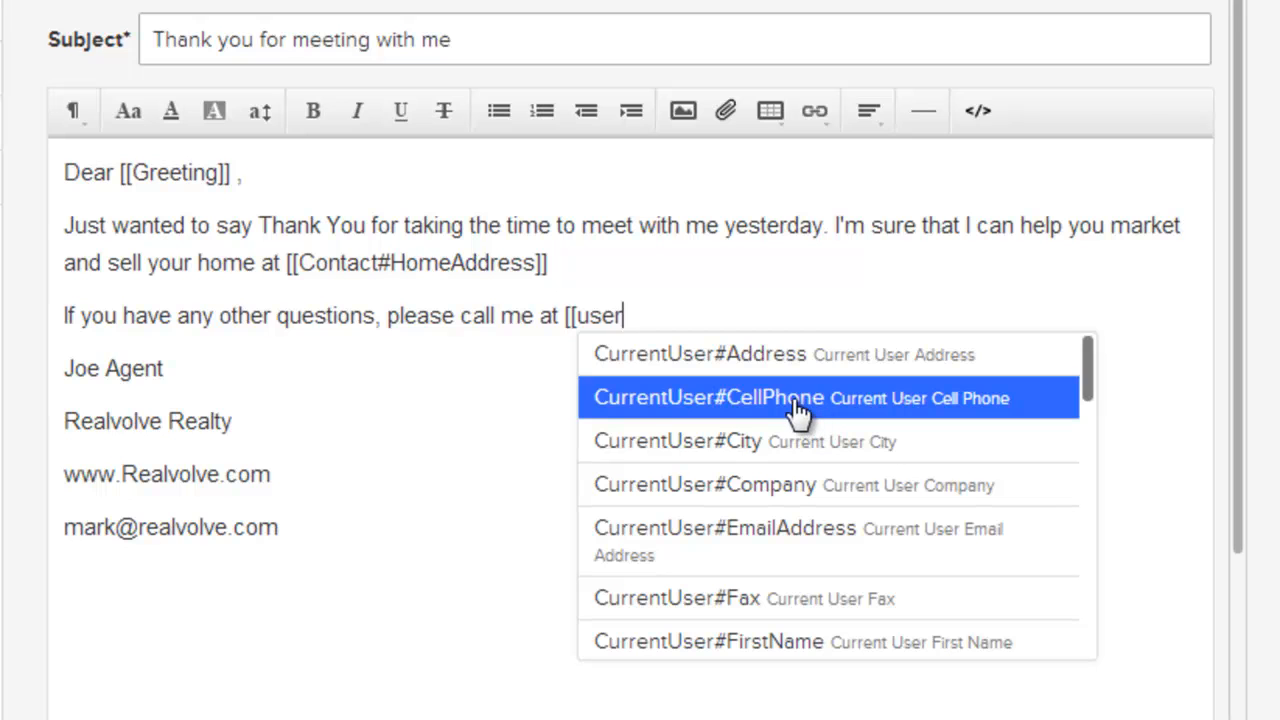
pyautogui.moveTo(784, 418)
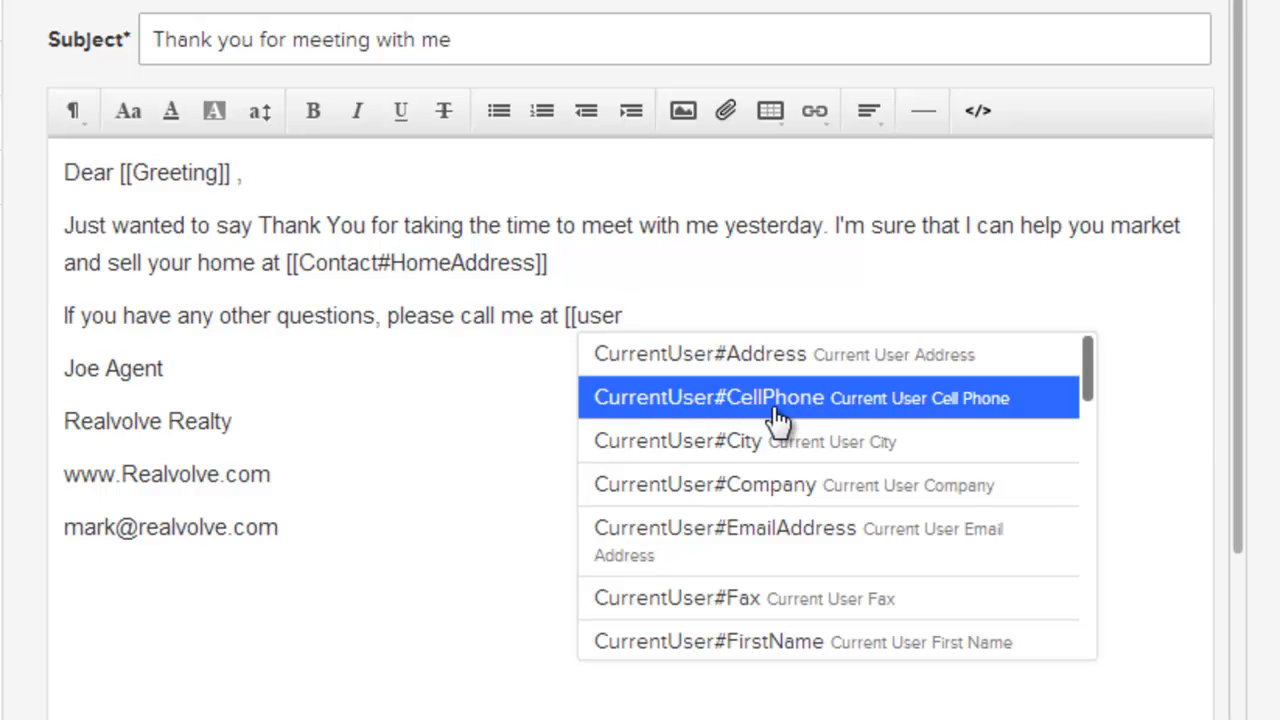
pyautogui.click(770, 396)
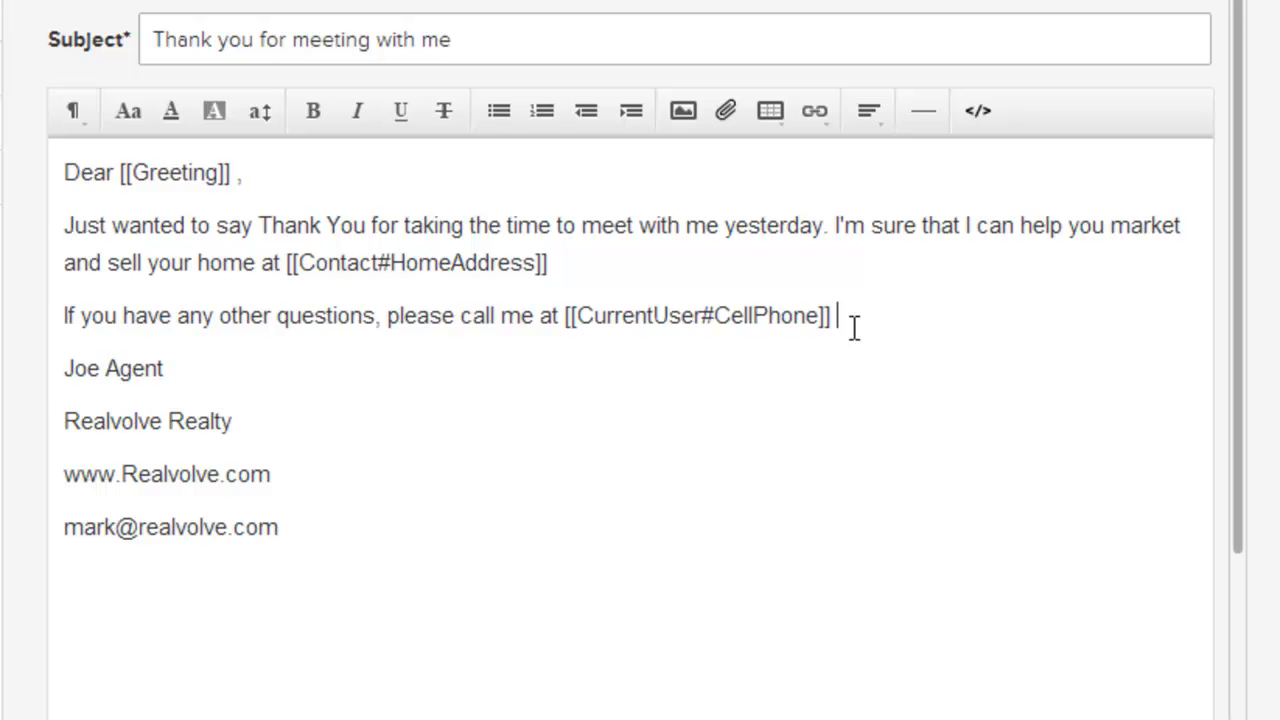
pyautogui.moveTo(290, 528)
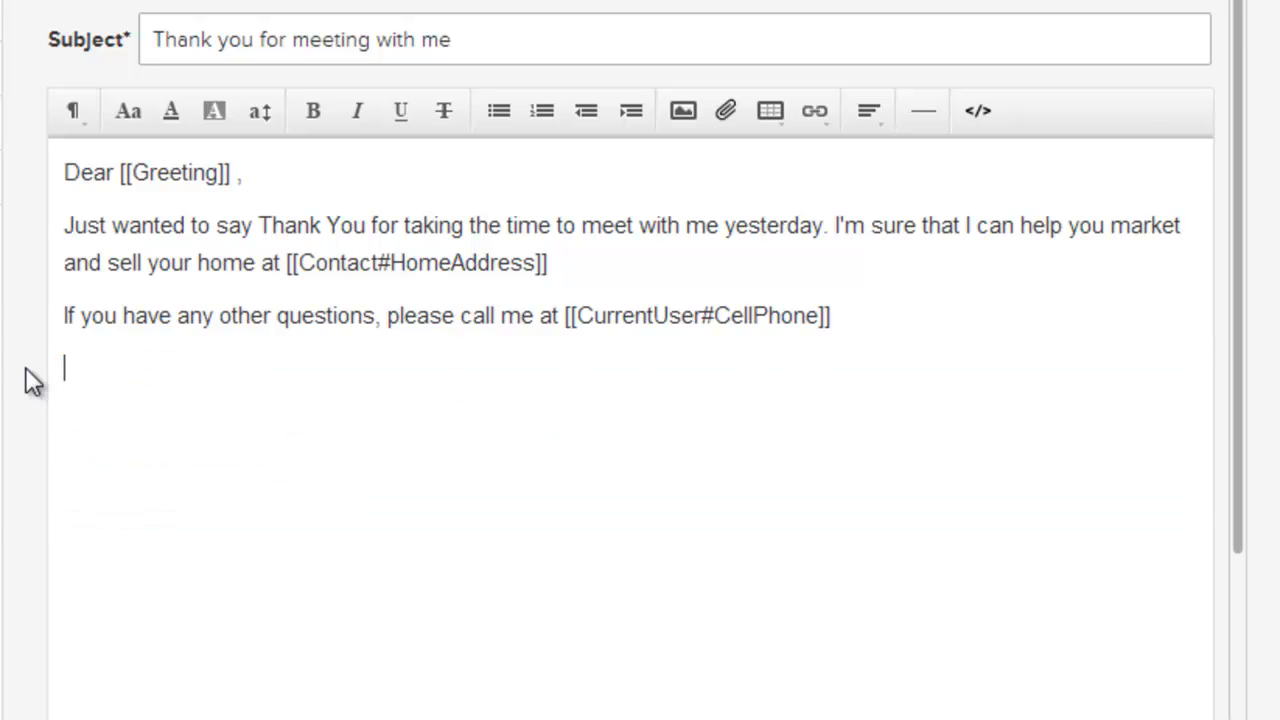
# Step: Close the message with the [[Signature]] merge field and save the template
pyautogui.write('[[sig')
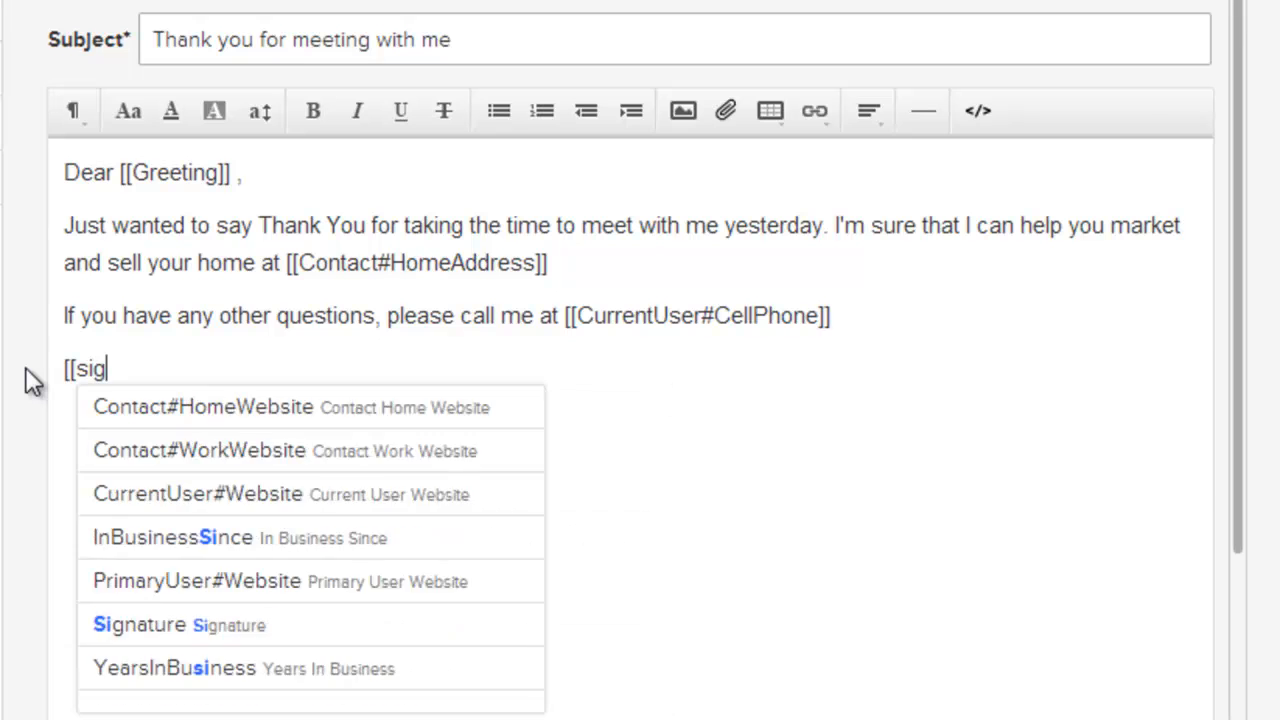
pyautogui.write('n')
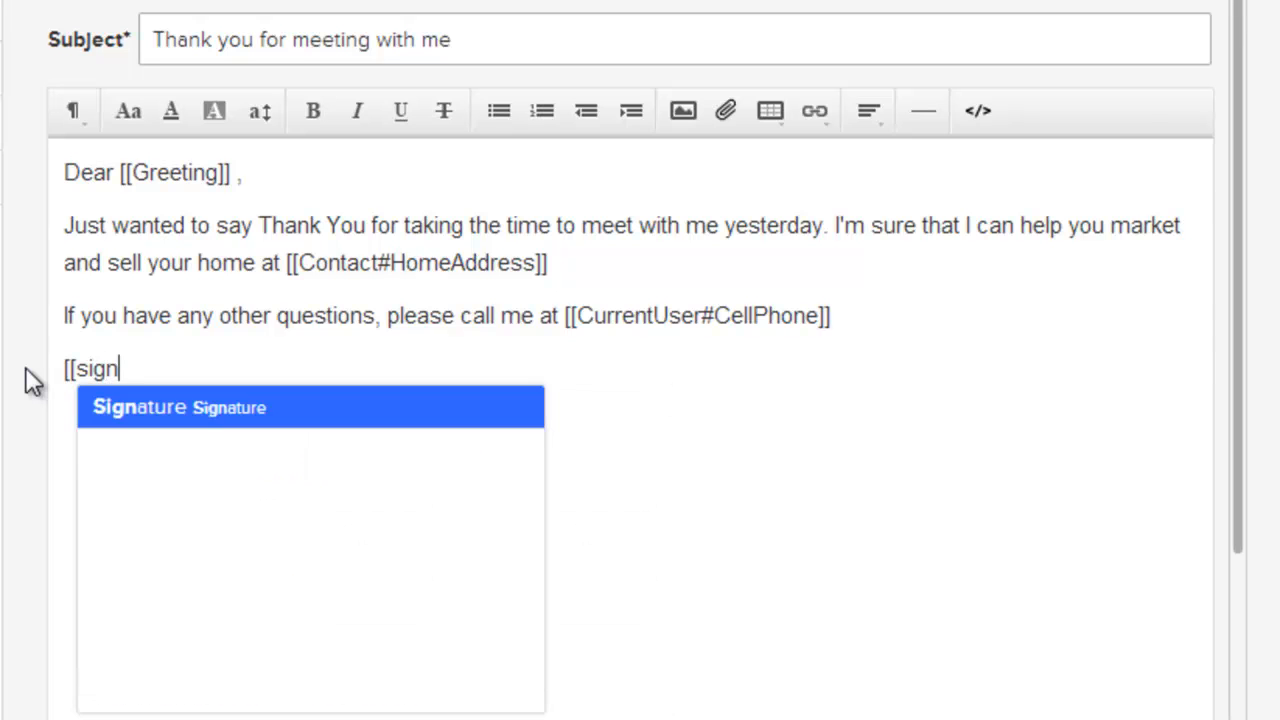
pyautogui.click(178, 408)
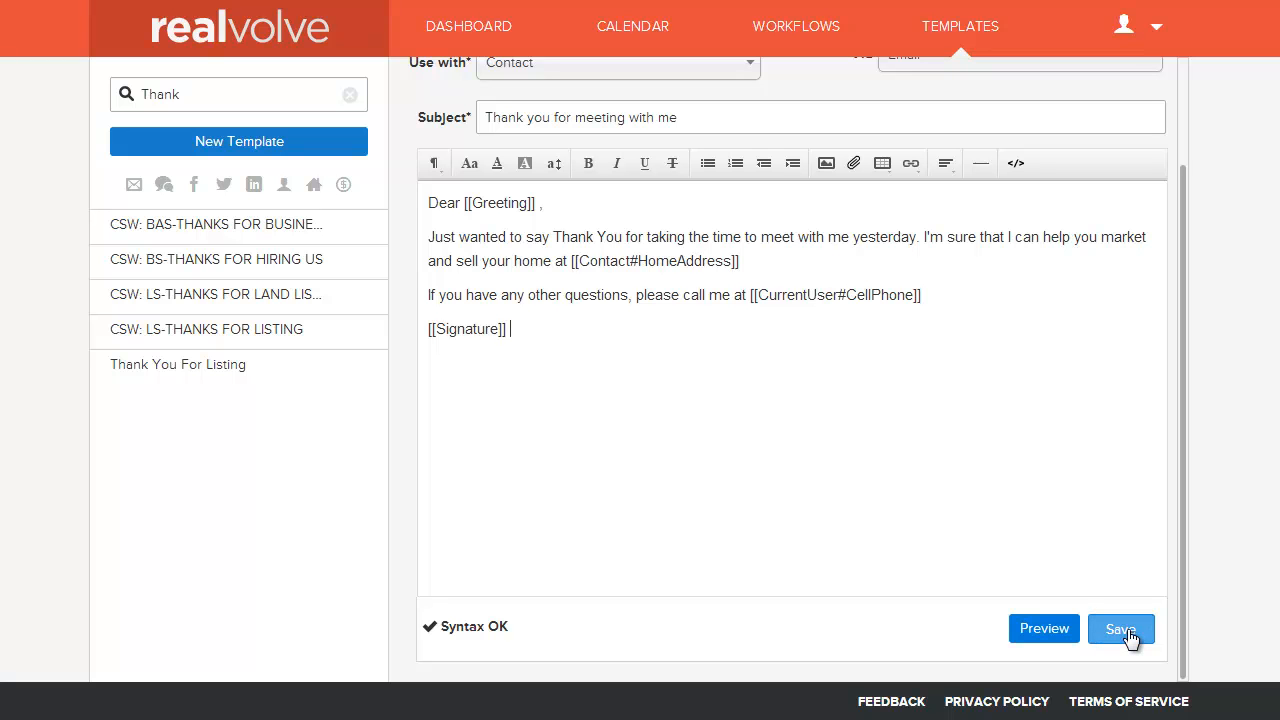
pyautogui.click(1120, 628)
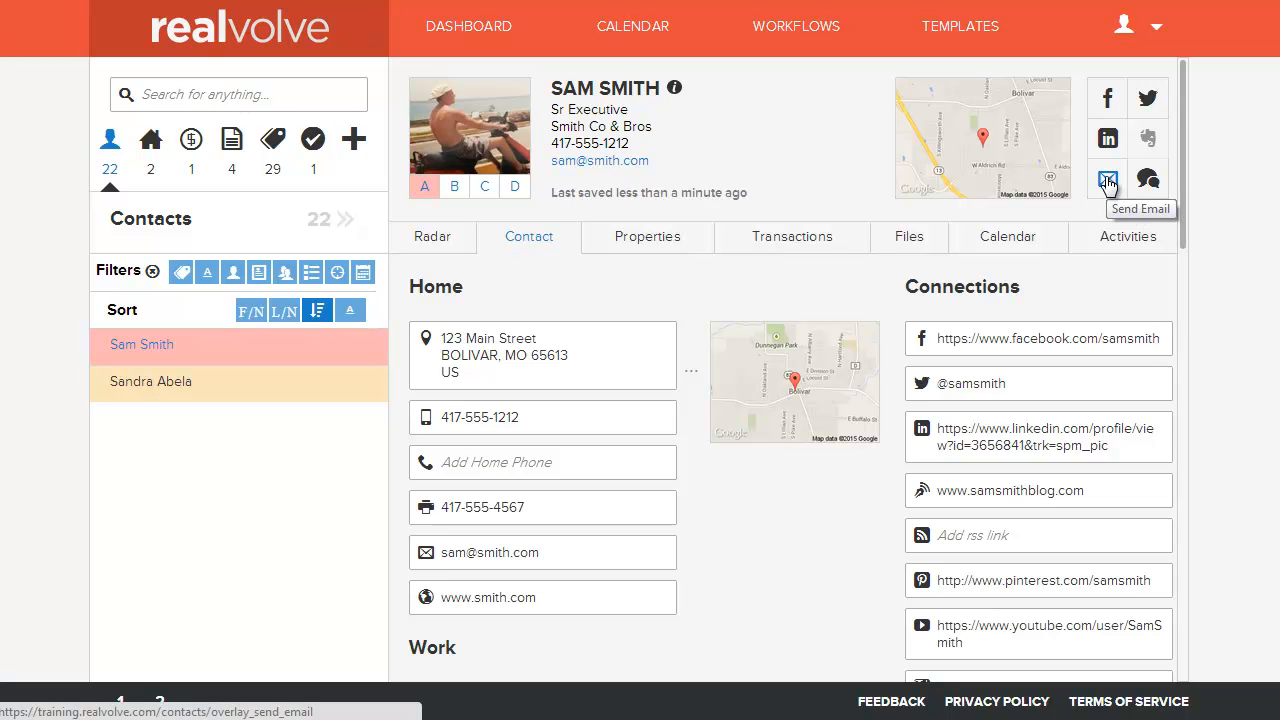
pyautogui.click(1106, 180)
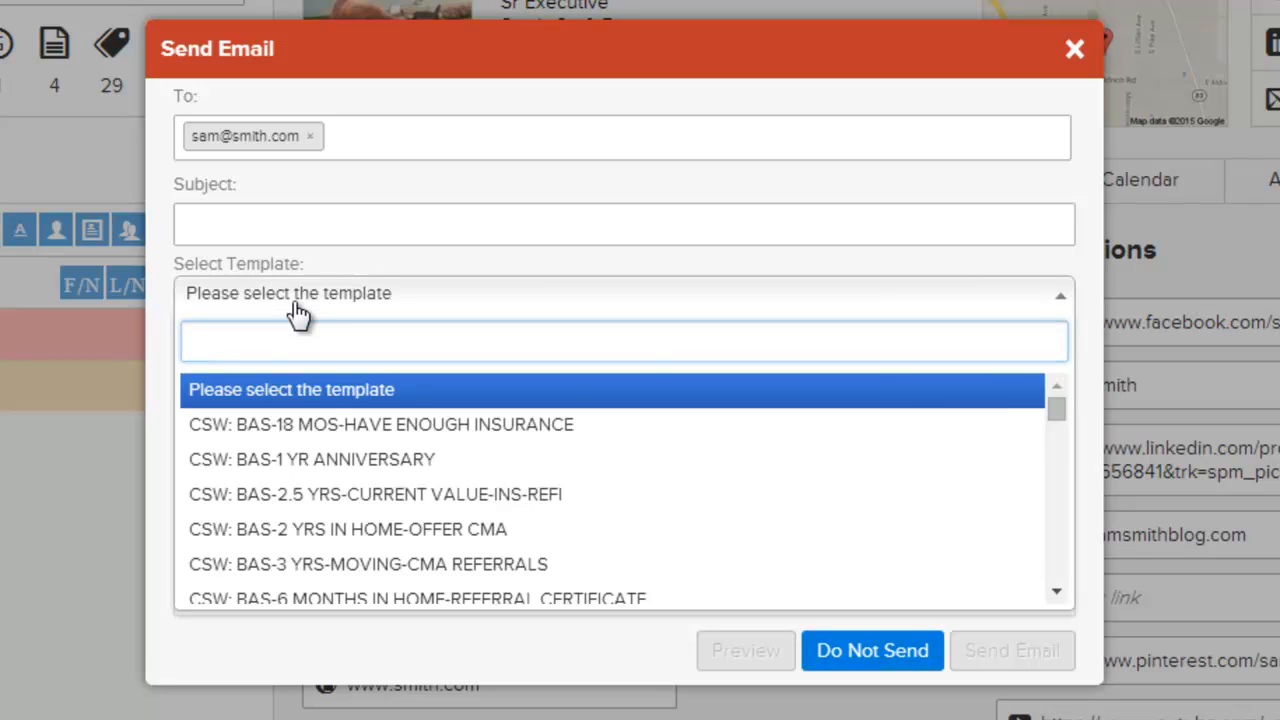
pyautogui.write('thank')
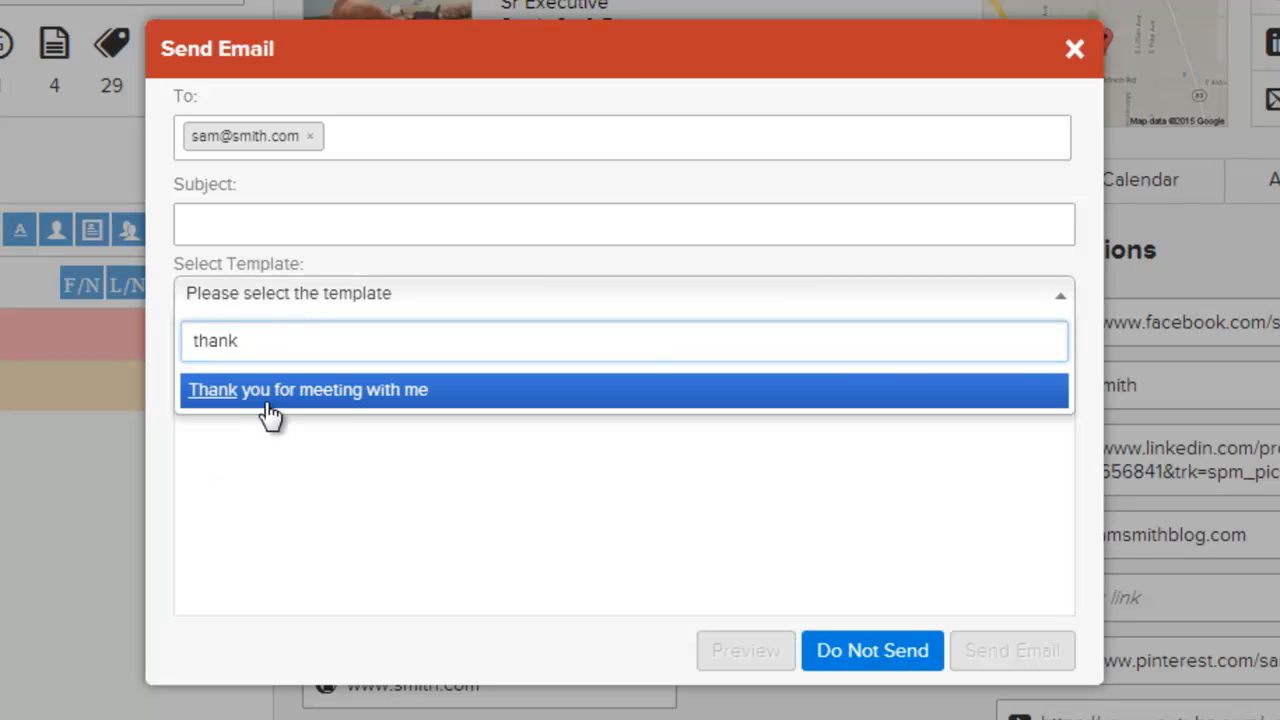
pyautogui.moveTo(328, 408)
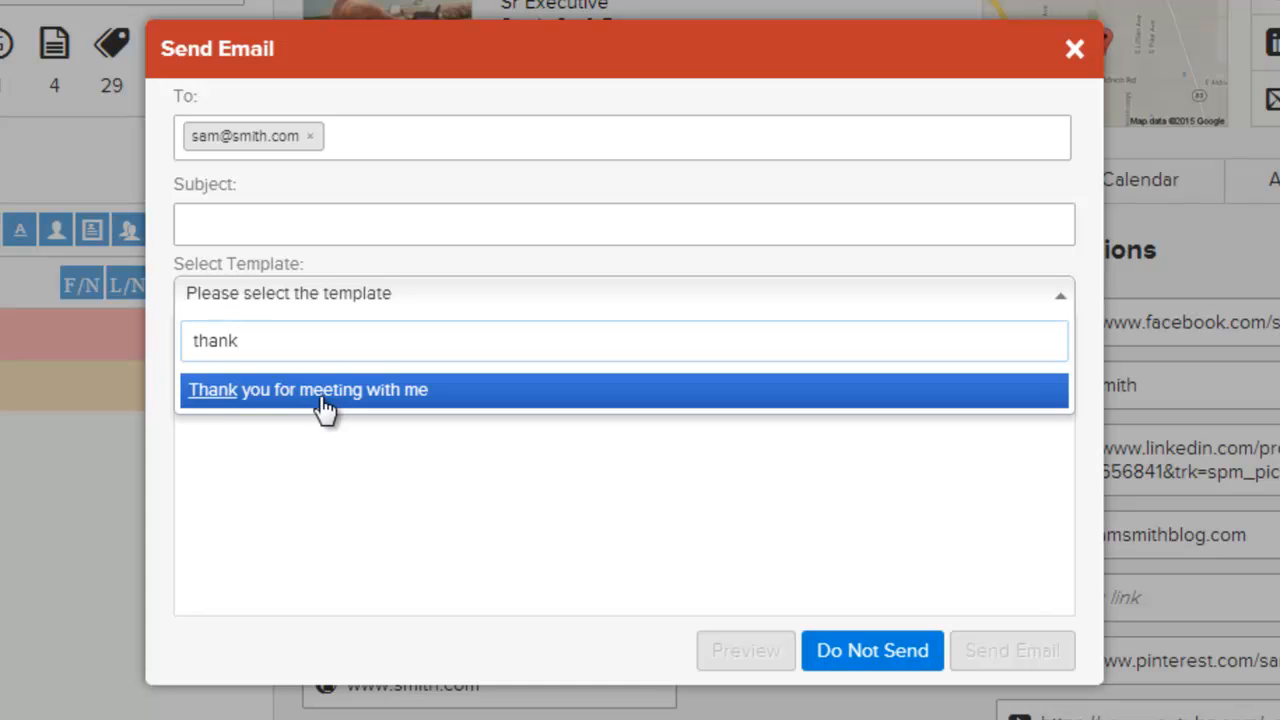
pyautogui.click(308, 388)
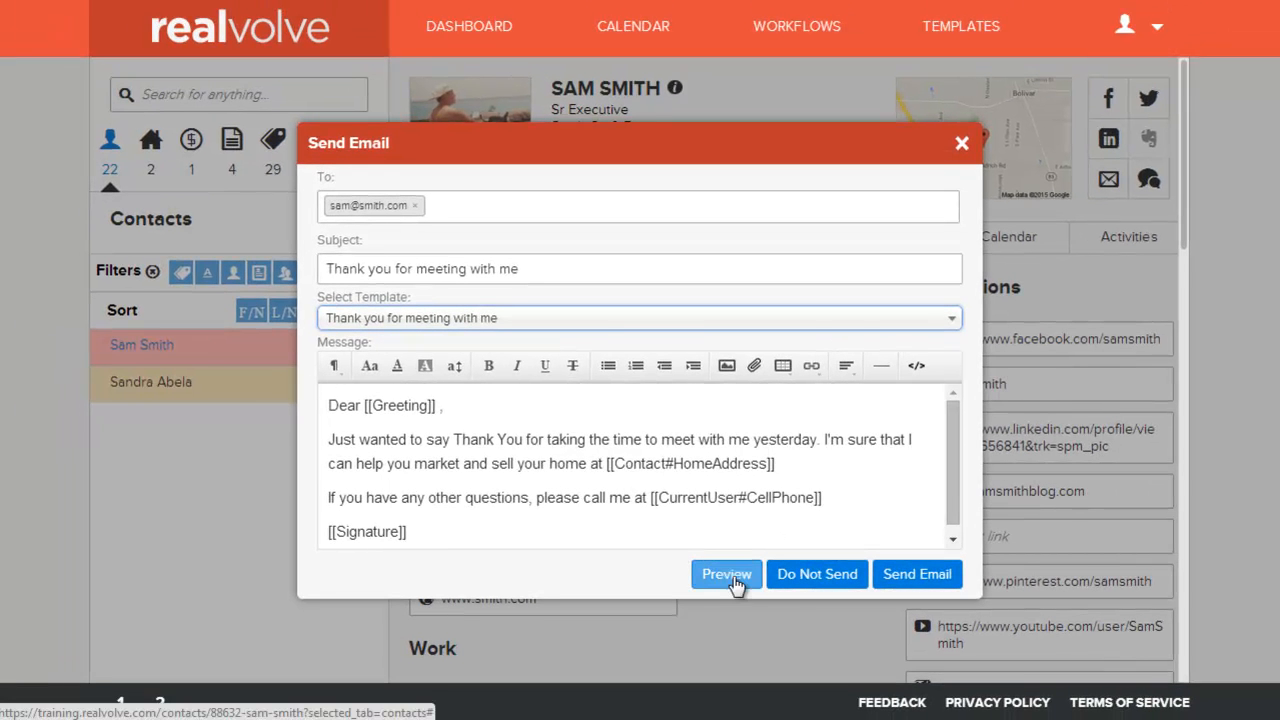
# Step: Preview the merged email showing Sam & Mary, 123 Main Street, phone and signature
pyautogui.click(726, 574)
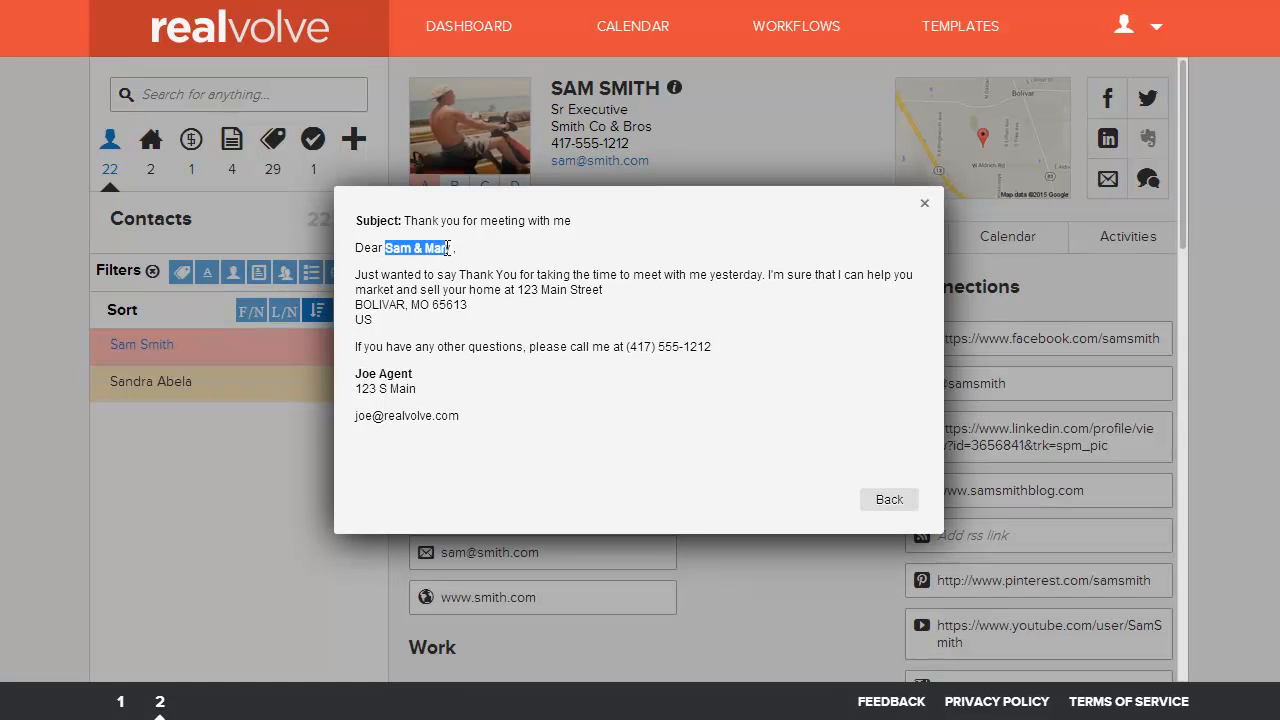
pyautogui.moveTo(518, 292)
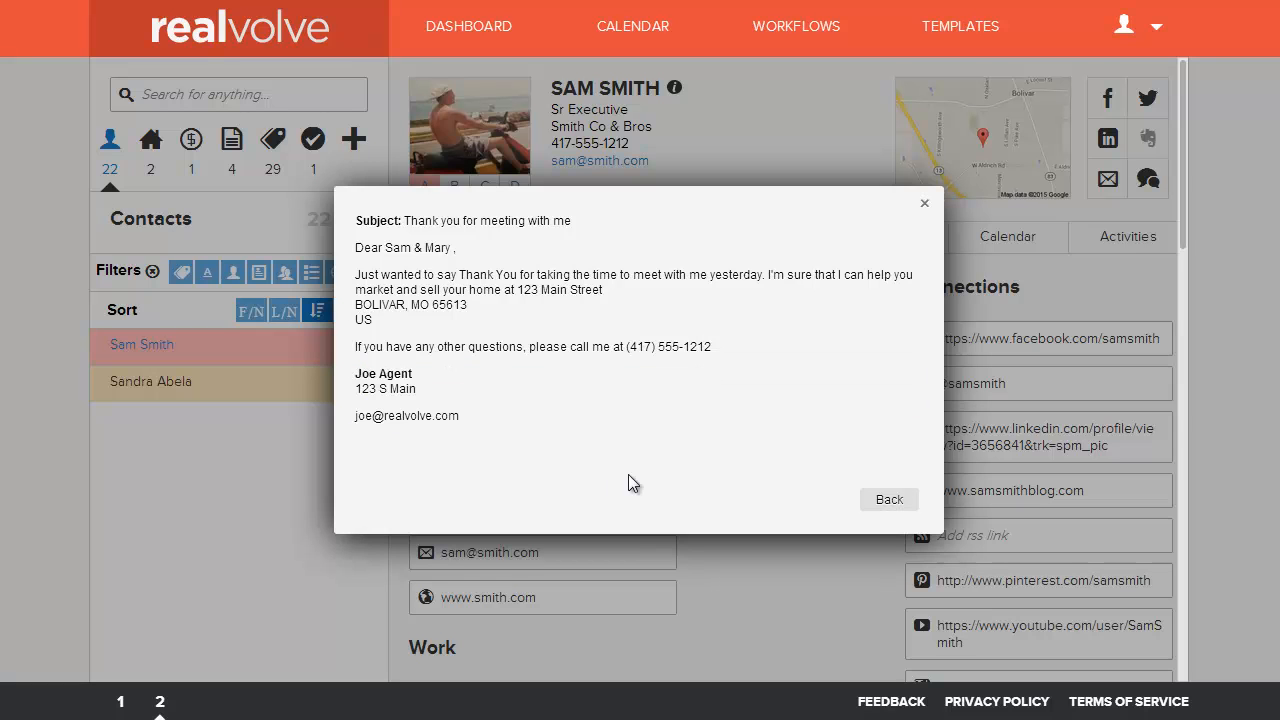
pyautogui.moveTo(660, 456)
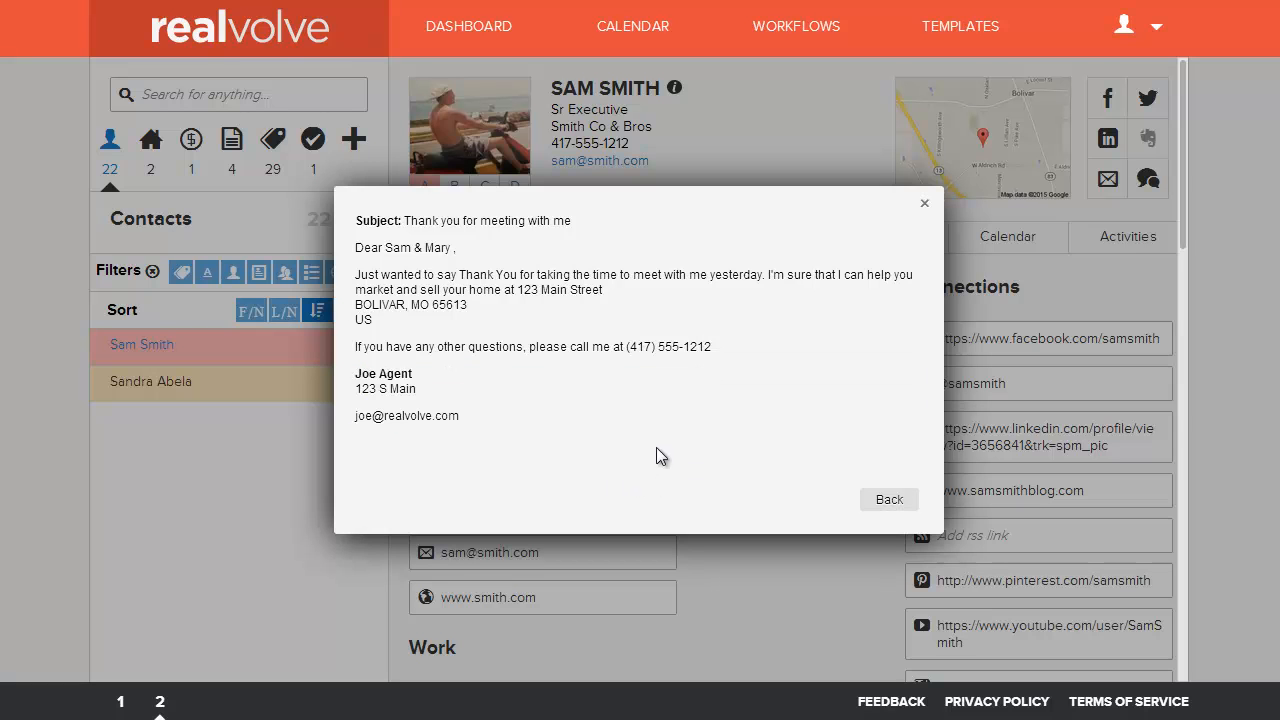